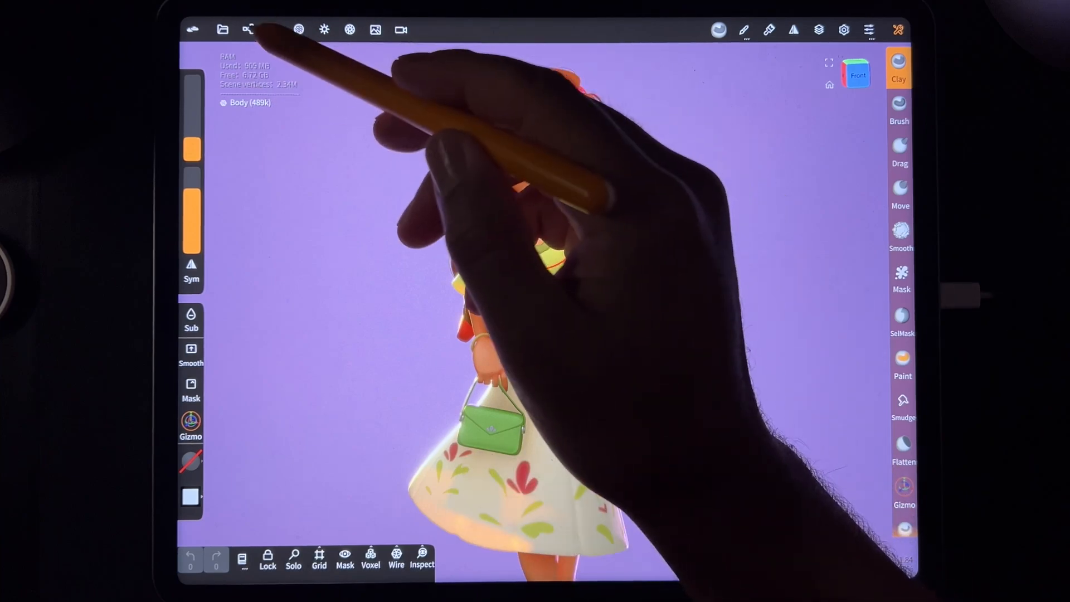
Browse the scene object list, selecting Earring, Body and then Hair
{"action": "left_click", "coordinate": [248, 29]}
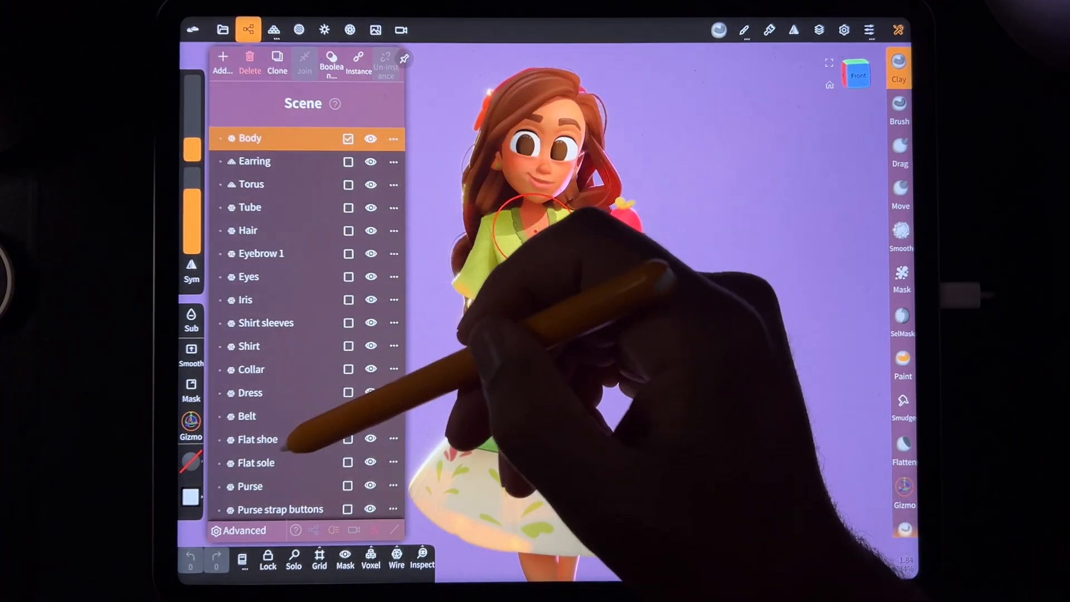
{"action": "left_click", "coordinate": [254, 161]}
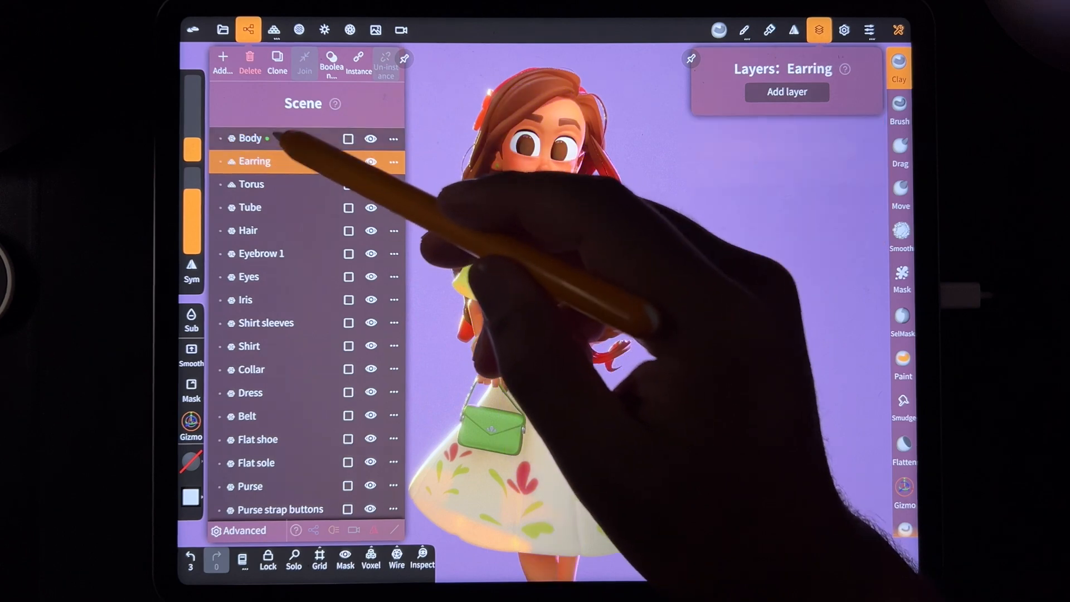
{"action": "left_click", "coordinate": [250, 139]}
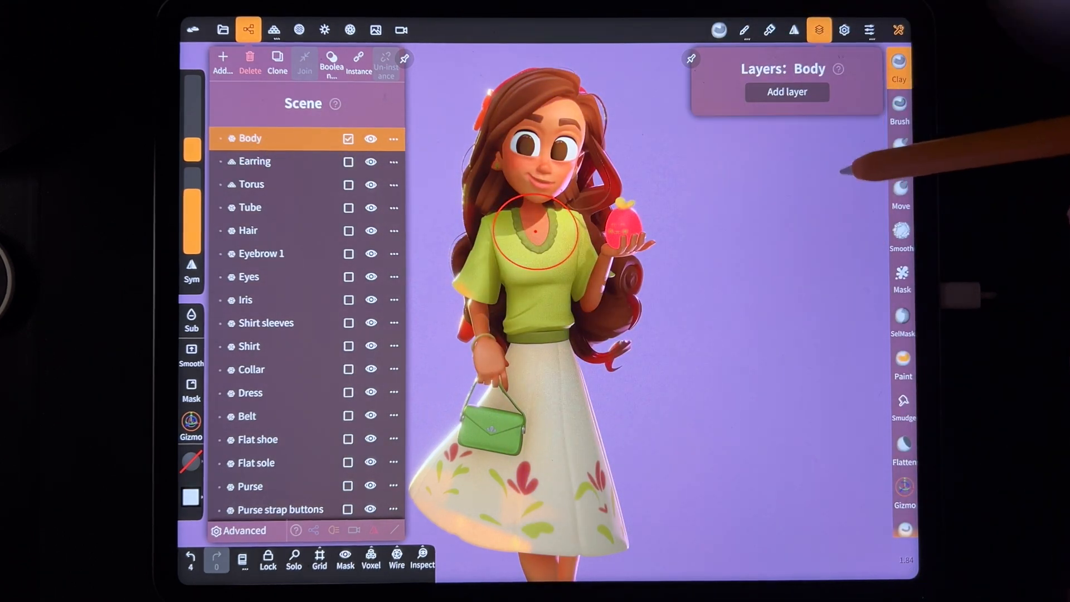
{"action": "left_click", "coordinate": [255, 161]}
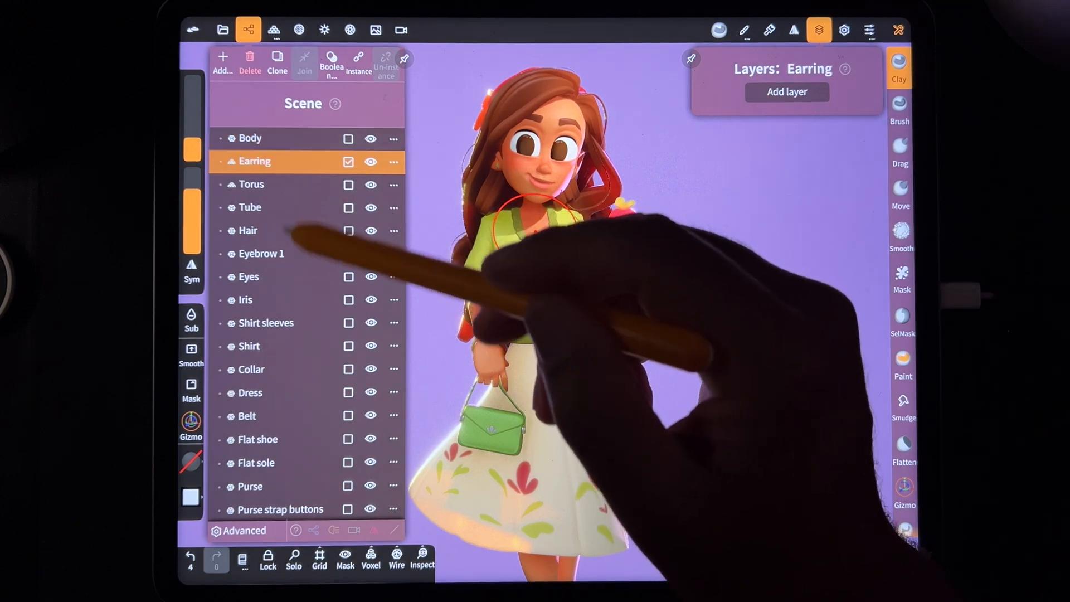
{"action": "scroll", "scroll_direction": "down", "scroll_amount": 3}
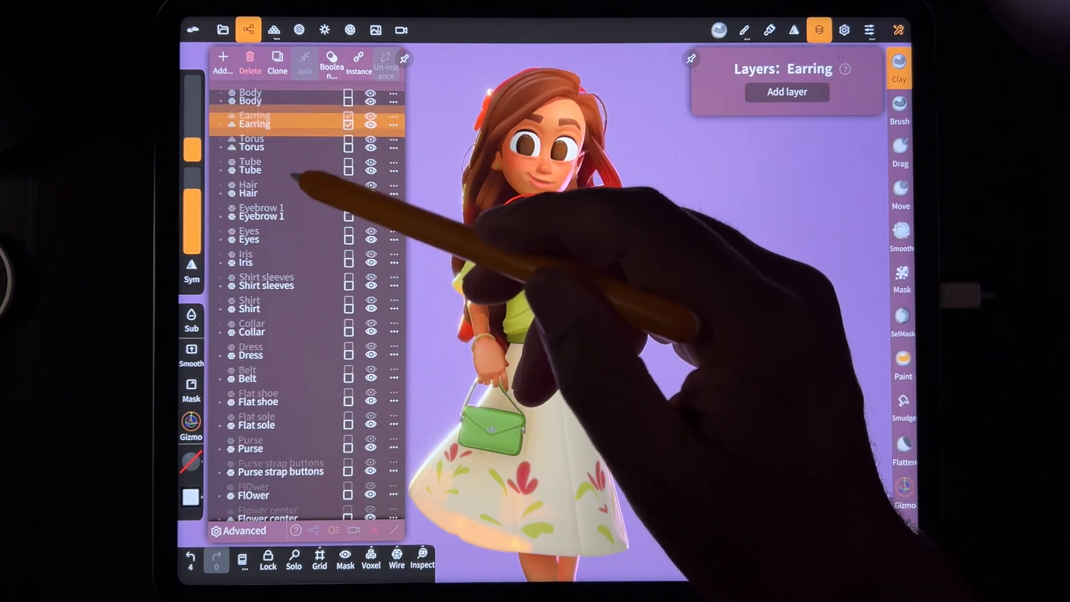
{"action": "left_click", "coordinate": [819, 30]}
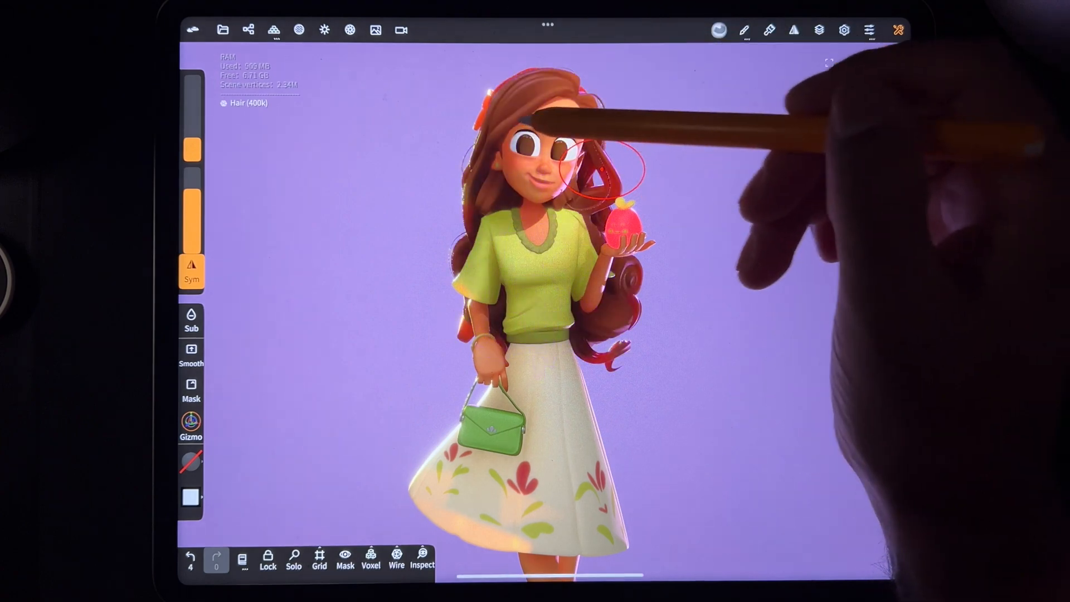
{"action": "left_click", "coordinate": [247, 30]}
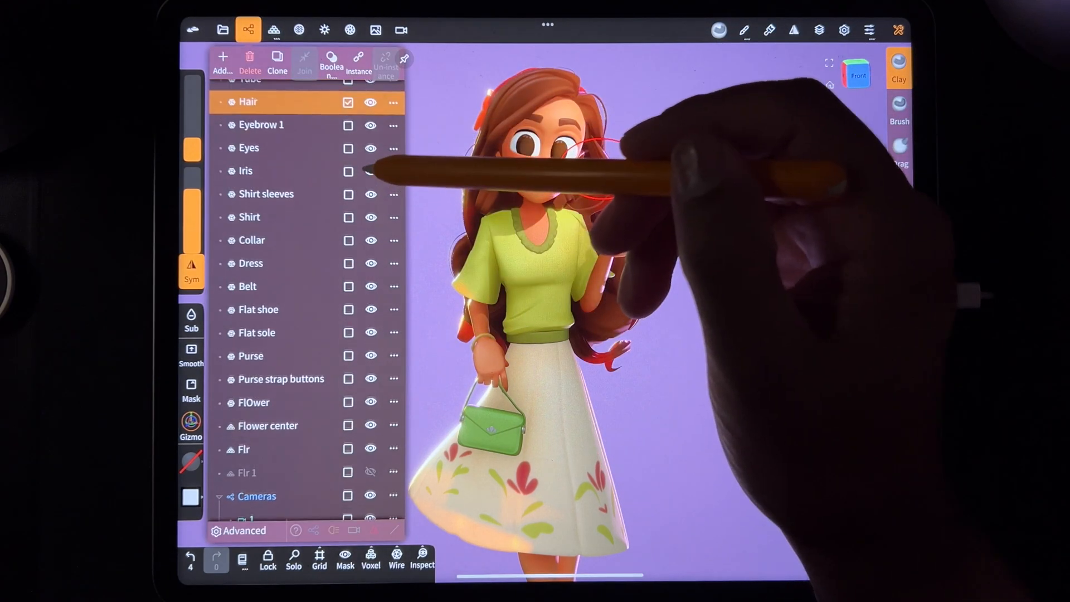
{"action": "left_click", "coordinate": [392, 103]}
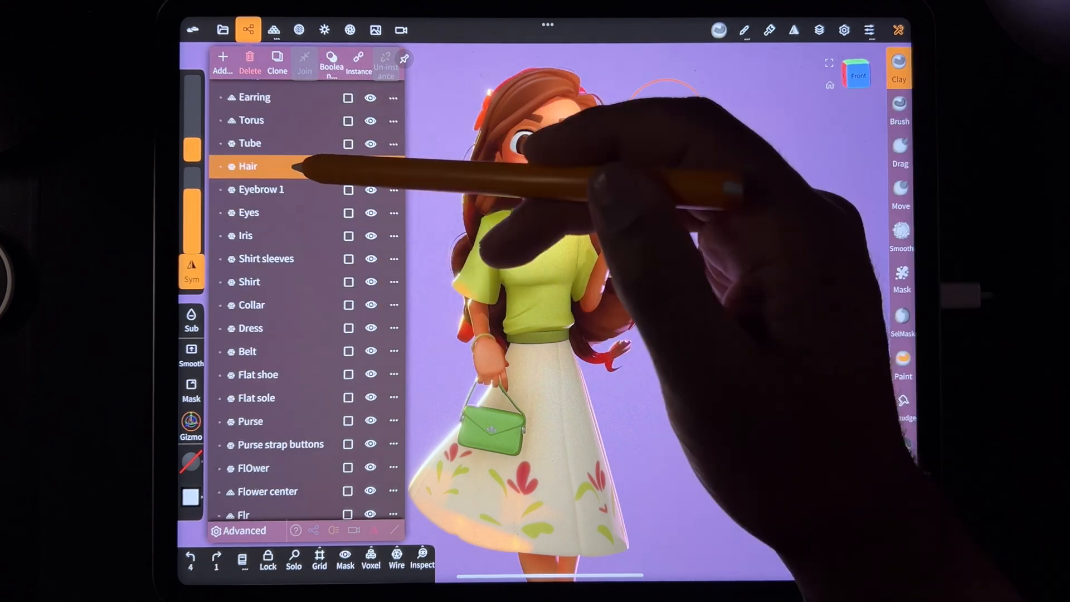
{"action": "left_click", "coordinate": [348, 167]}
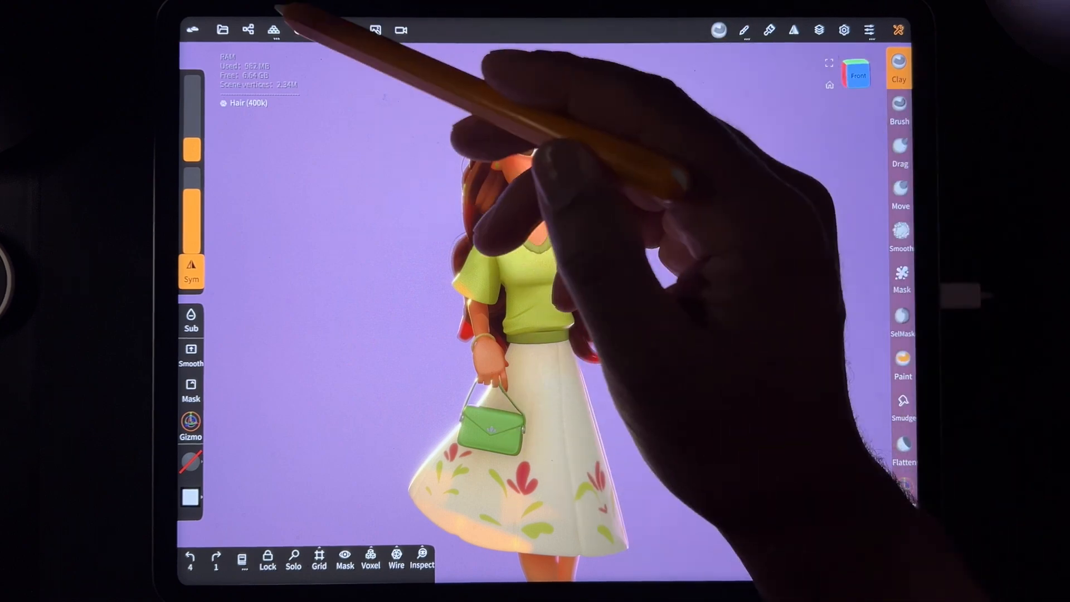
Try lowering the Hair mesh resolution two levels, then undo both reductions
{"action": "left_click", "coordinate": [273, 30]}
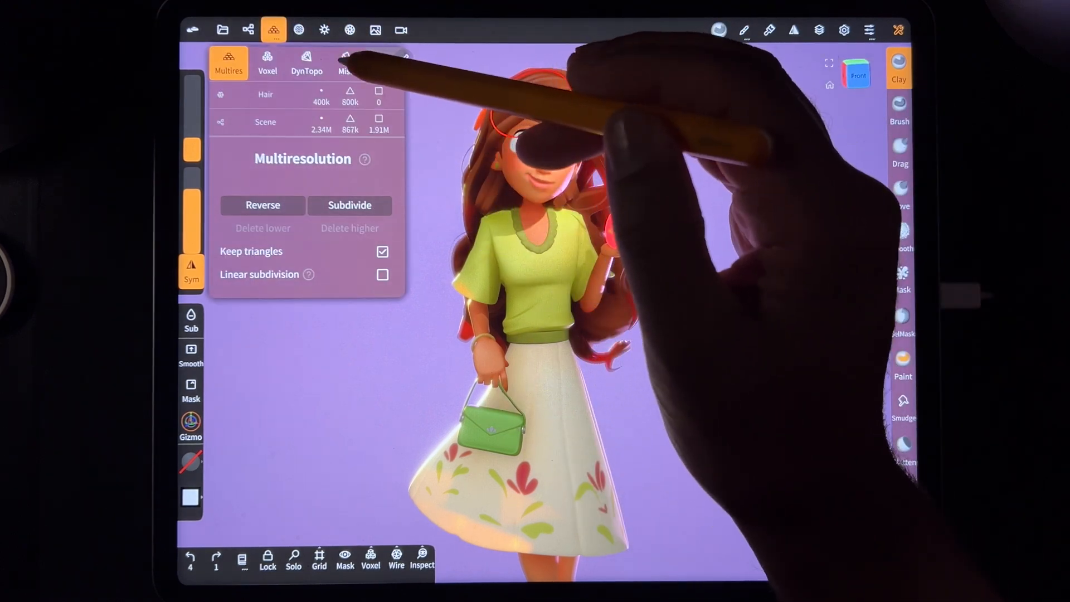
{"action": "left_click", "coordinate": [345, 61]}
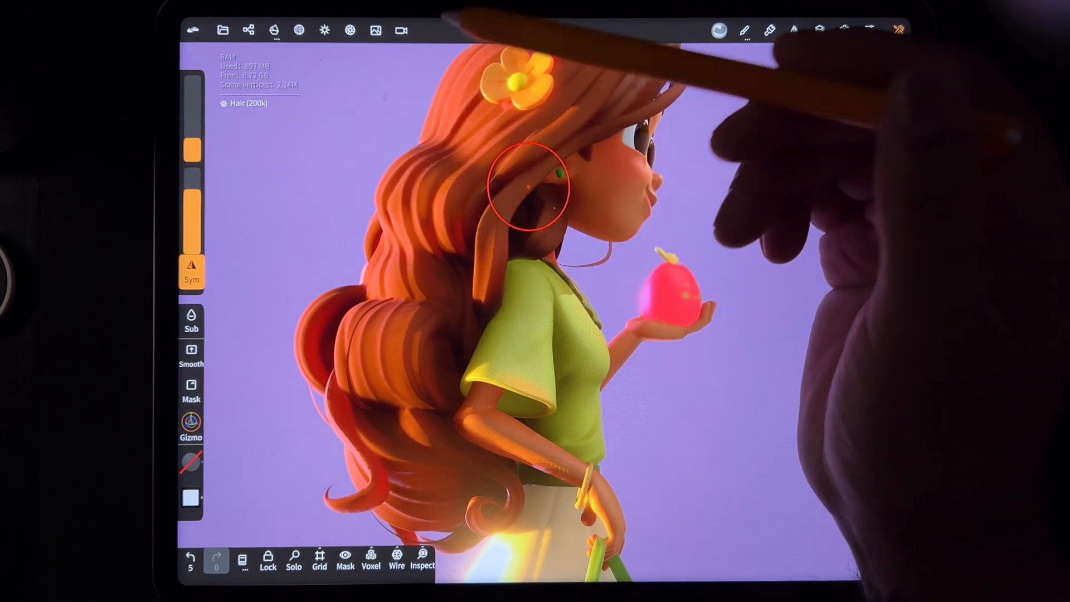
{"action": "left_click", "coordinate": [298, 30]}
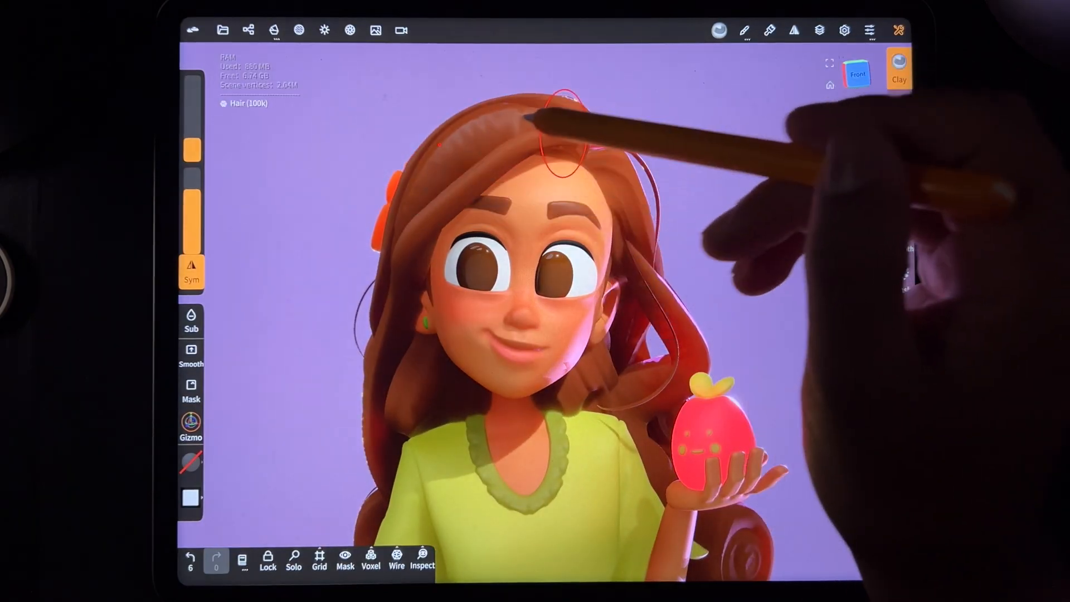
{"action": "left_click", "coordinate": [898, 67]}
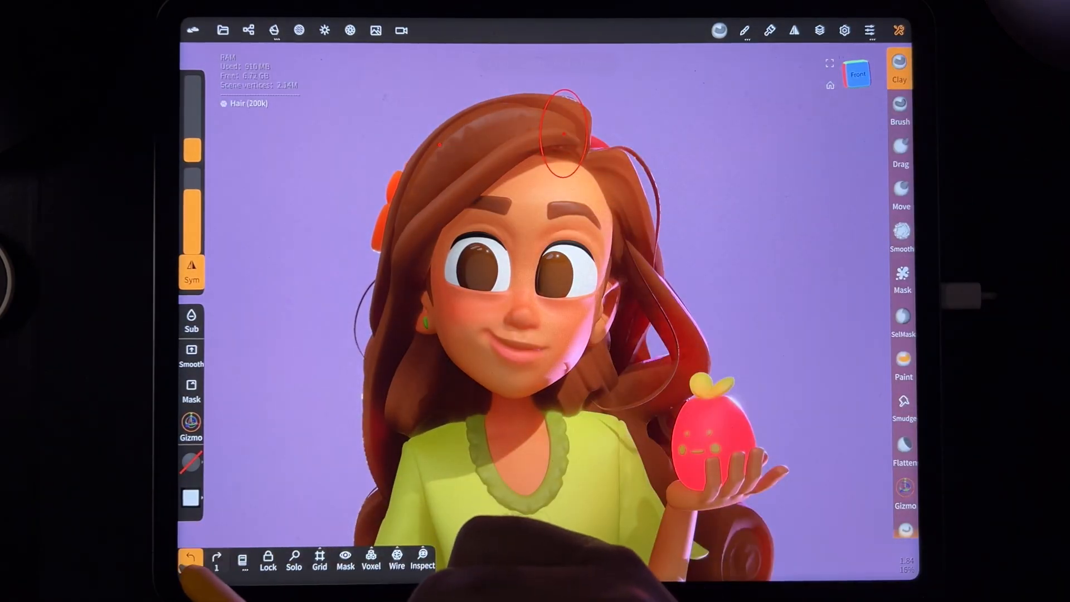
{"action": "left_click", "coordinate": [191, 558]}
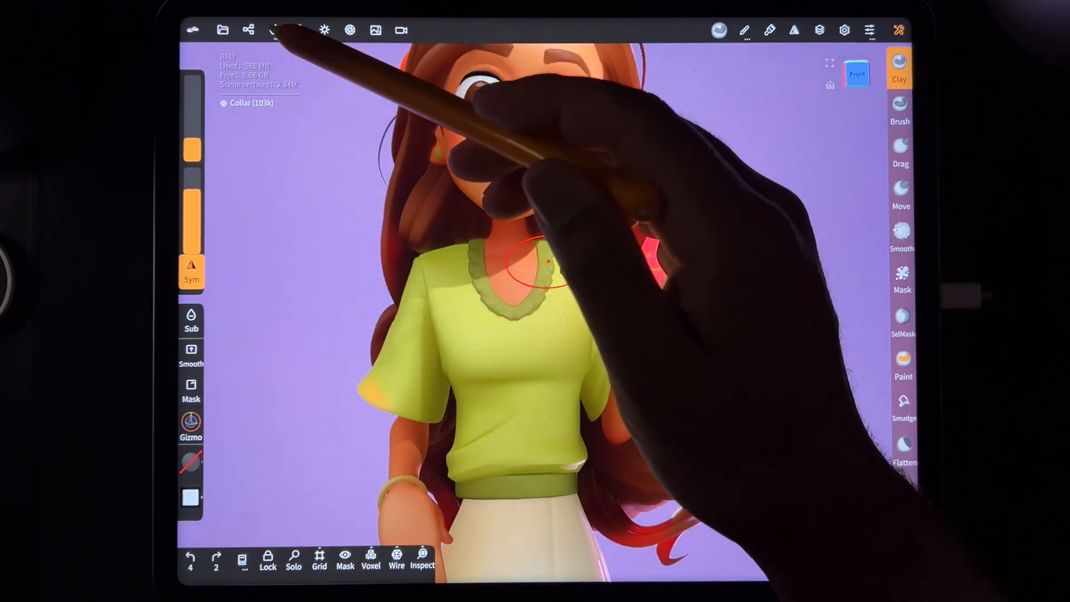
Decimate the Collar twice and the Belt once at 50% target triangles
{"action": "left_click", "coordinate": [274, 29]}
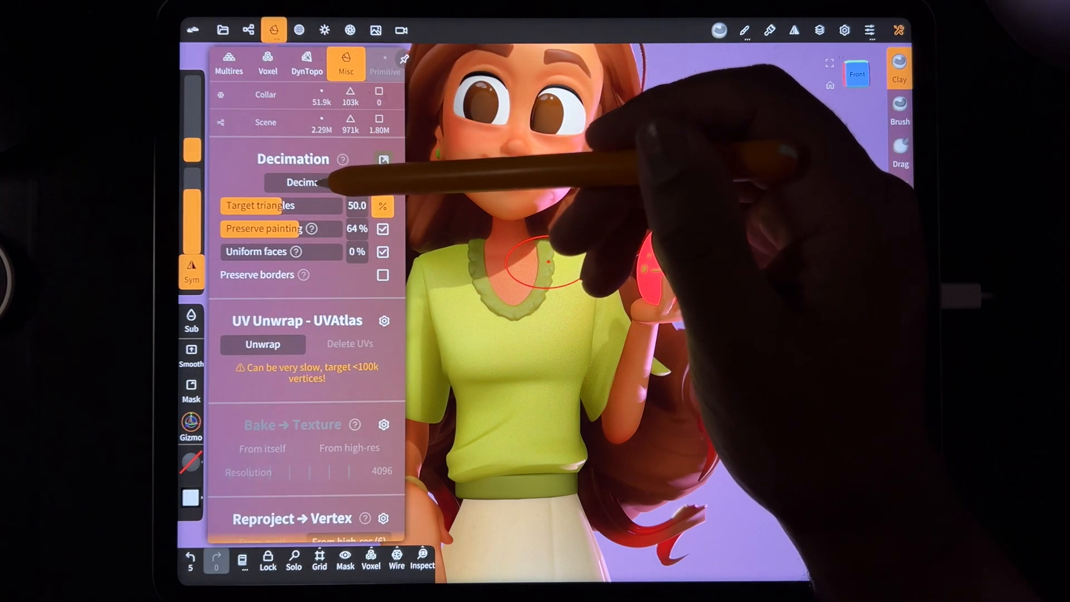
{"action": "left_click", "coordinate": [307, 183]}
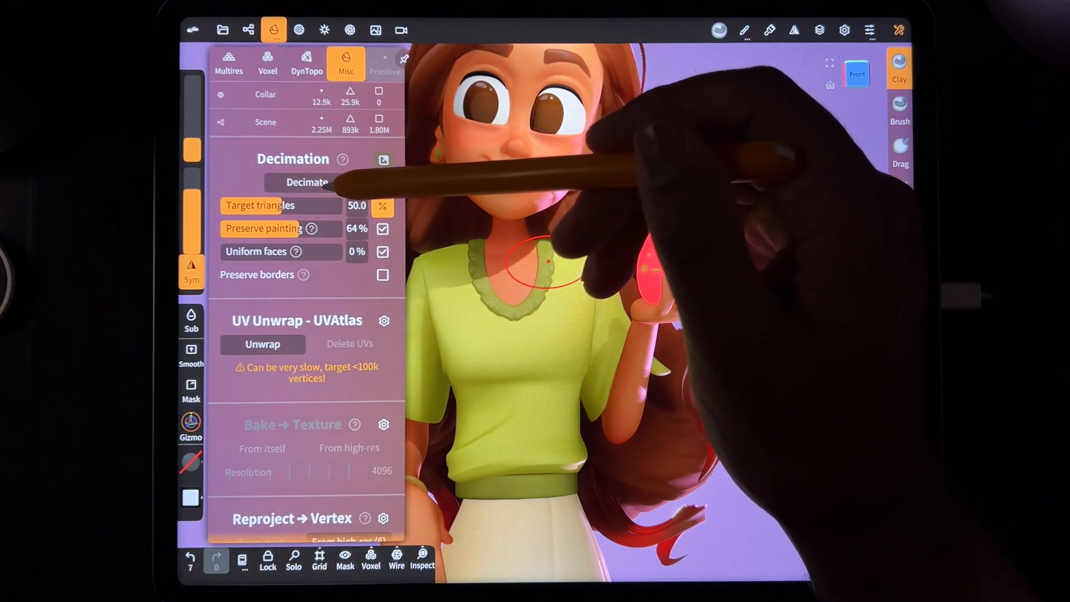
{"action": "left_click", "coordinate": [307, 182]}
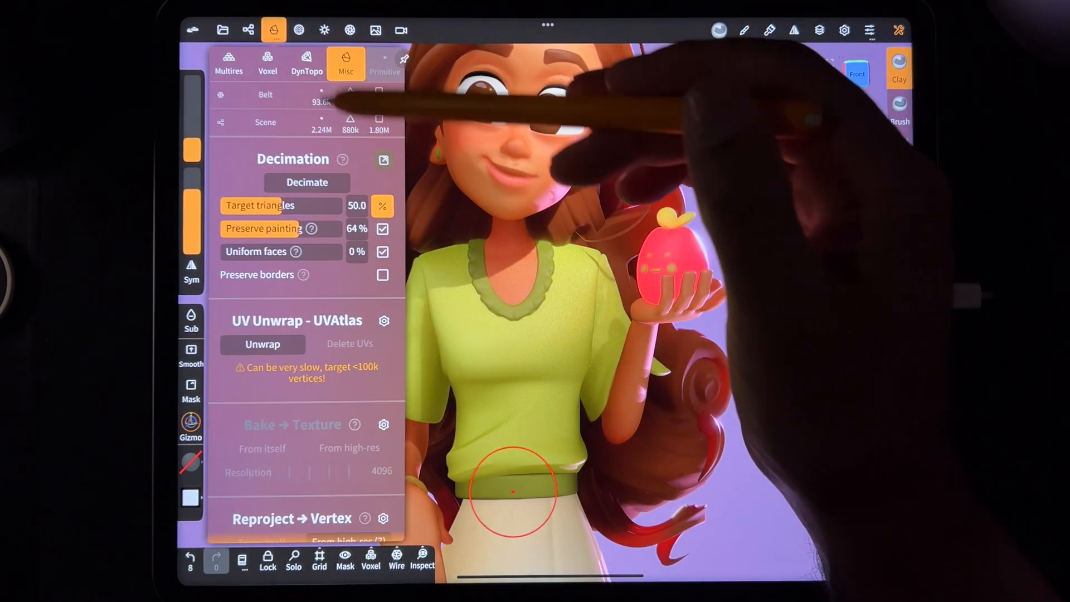
{"action": "left_click", "coordinate": [306, 182]}
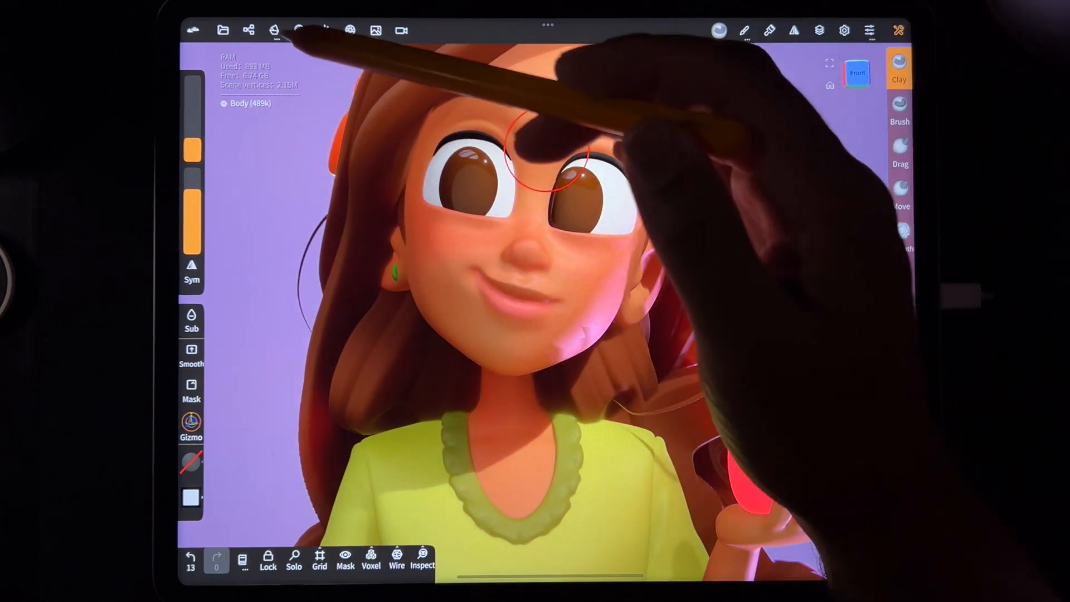
Halve the Body's polygon count, then select and decimate the Shirt twice
{"action": "left_click", "coordinate": [274, 30]}
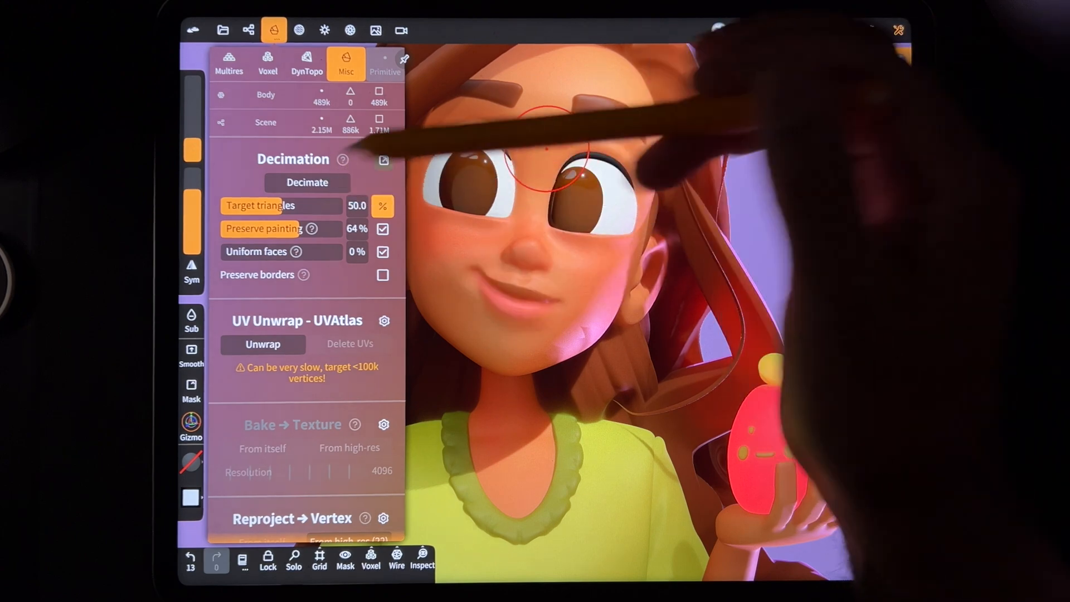
{"action": "left_click", "coordinate": [307, 182]}
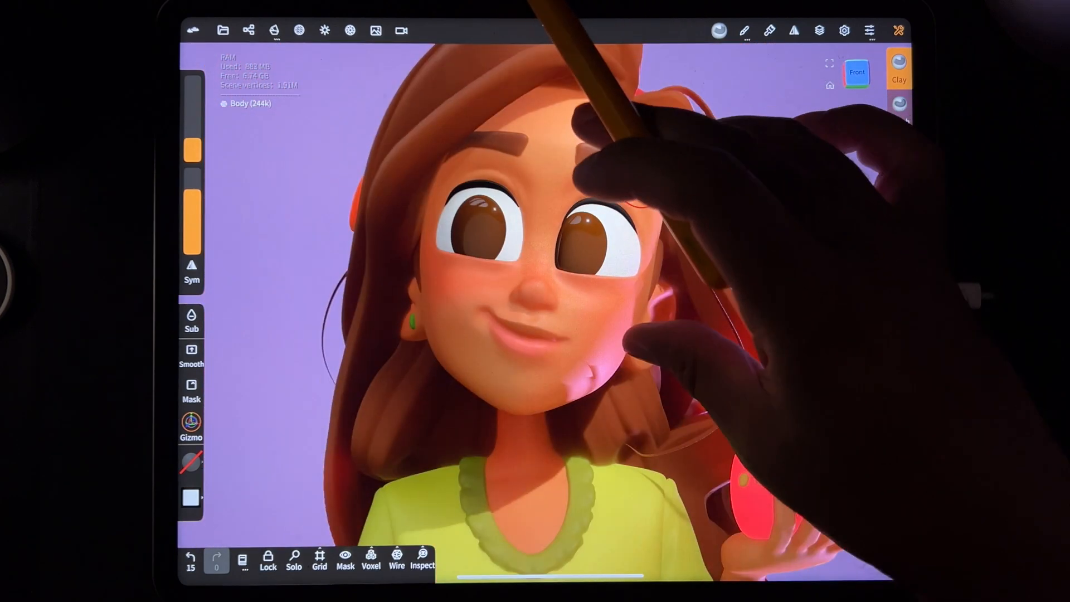
{"action": "left_click", "coordinate": [350, 31]}
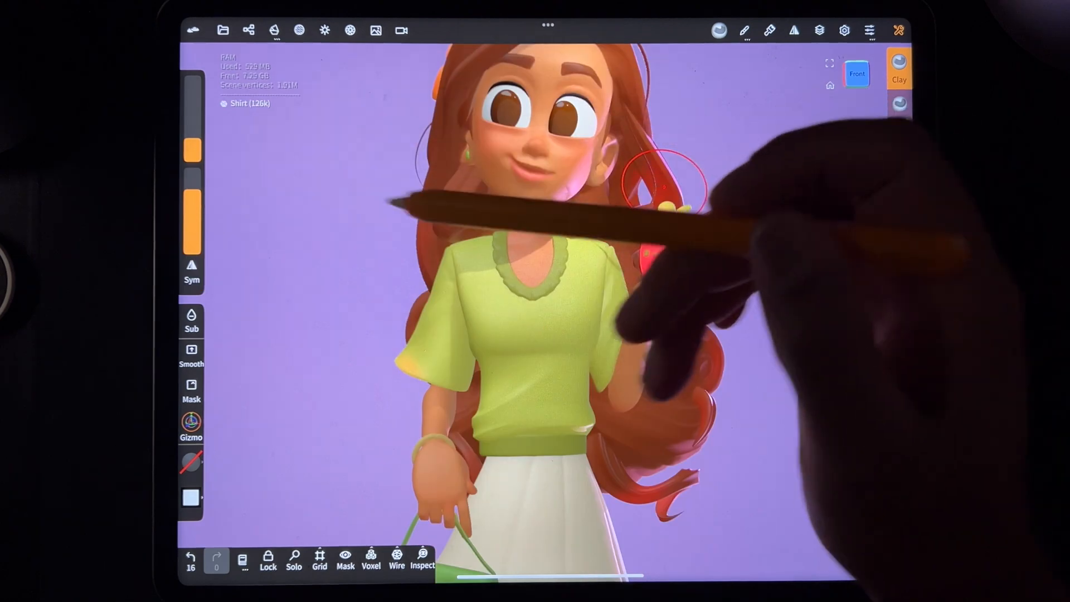
{"action": "left_click", "coordinate": [274, 30]}
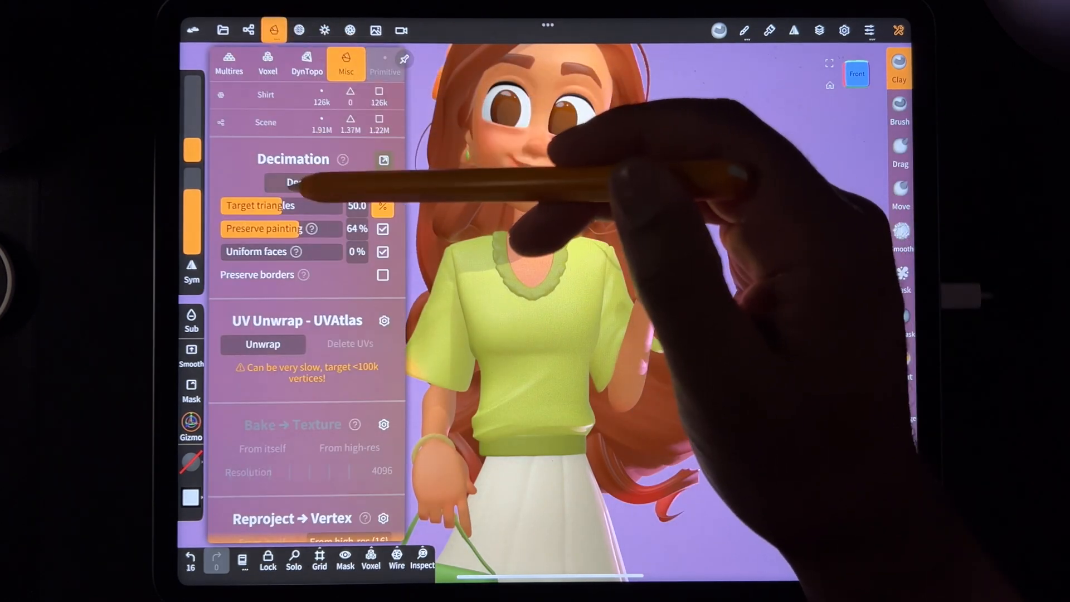
{"action": "left_click", "coordinate": [295, 182]}
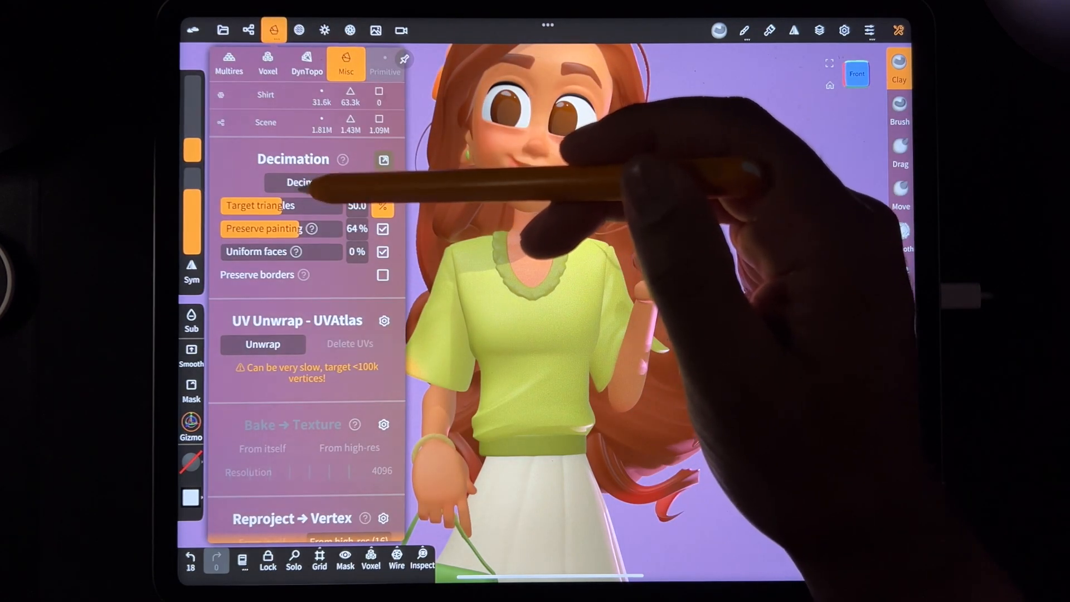
{"action": "left_click", "coordinate": [306, 182]}
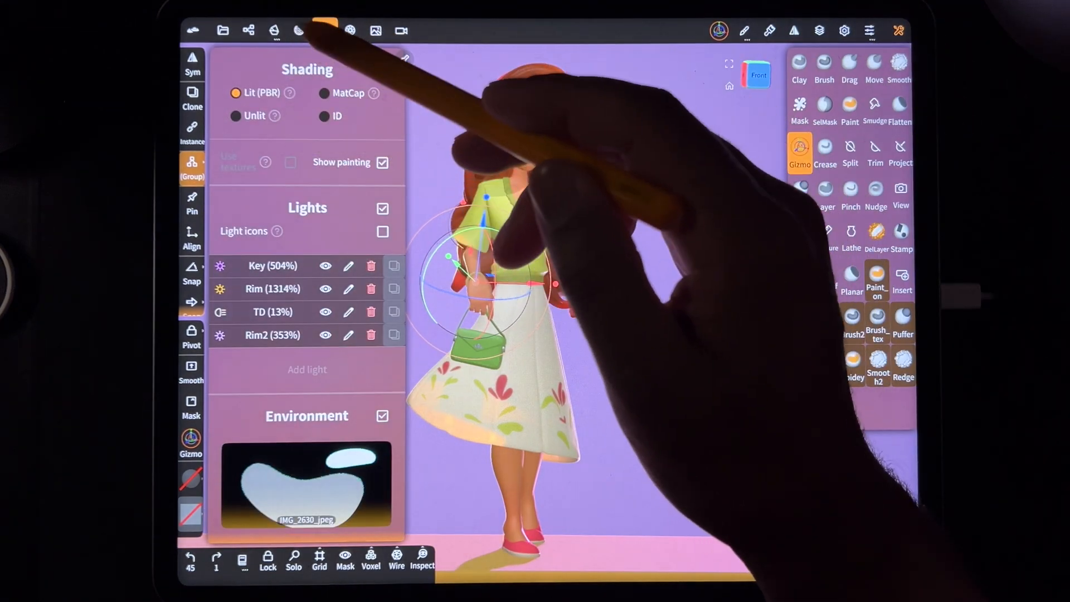
Scroll the scene panel and reopen the object list listing Body down to leaflets
{"action": "left_click", "coordinate": [273, 30]}
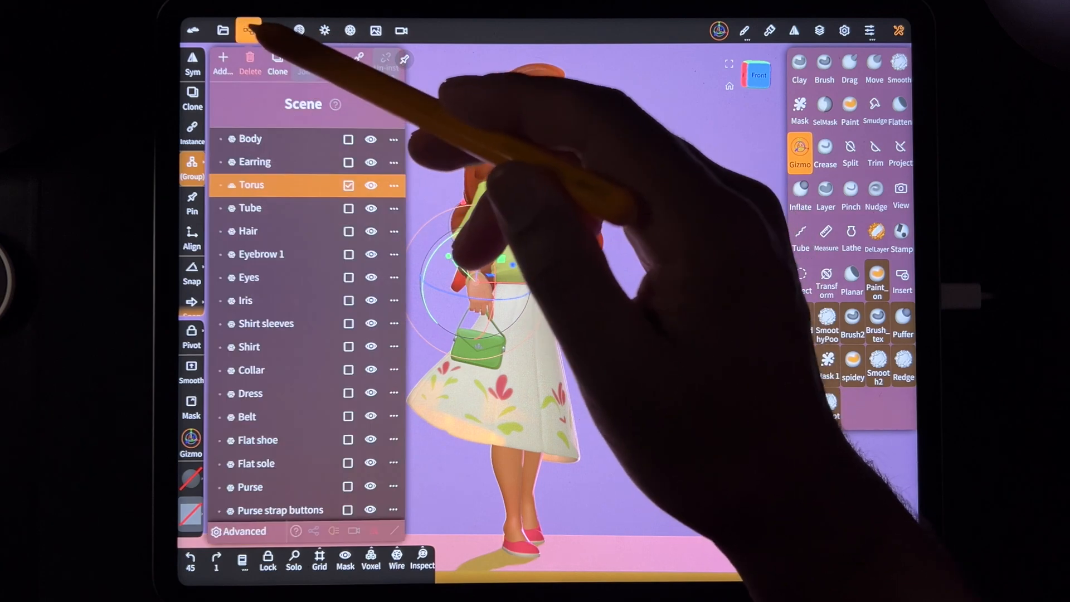
{"action": "scroll", "scroll_direction": "down", "scroll_amount": 3}
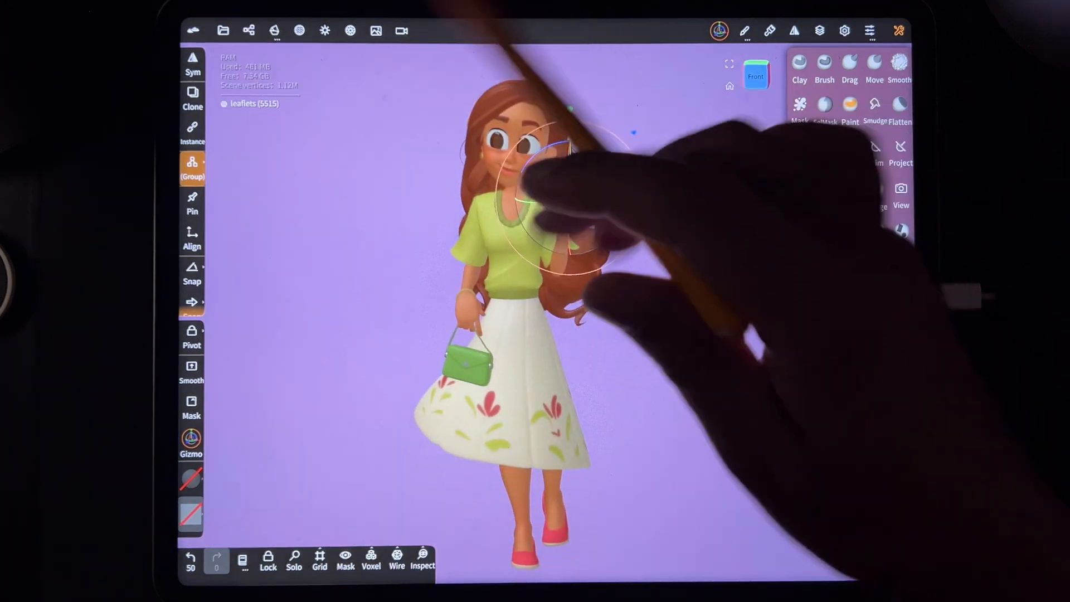
{"action": "left_click", "coordinate": [248, 30]}
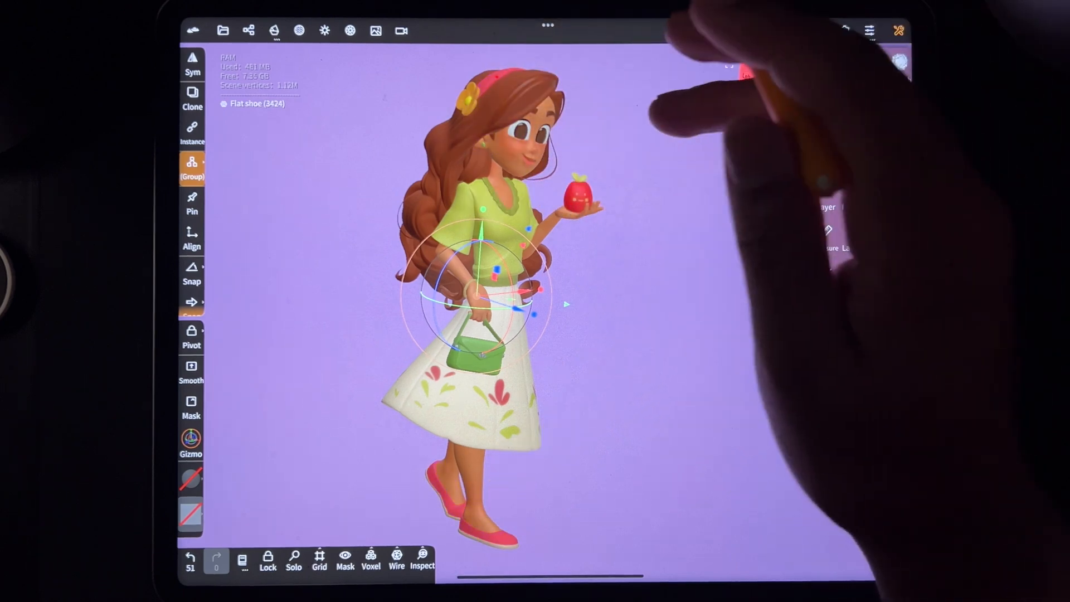
{"action": "left_click", "coordinate": [248, 30]}
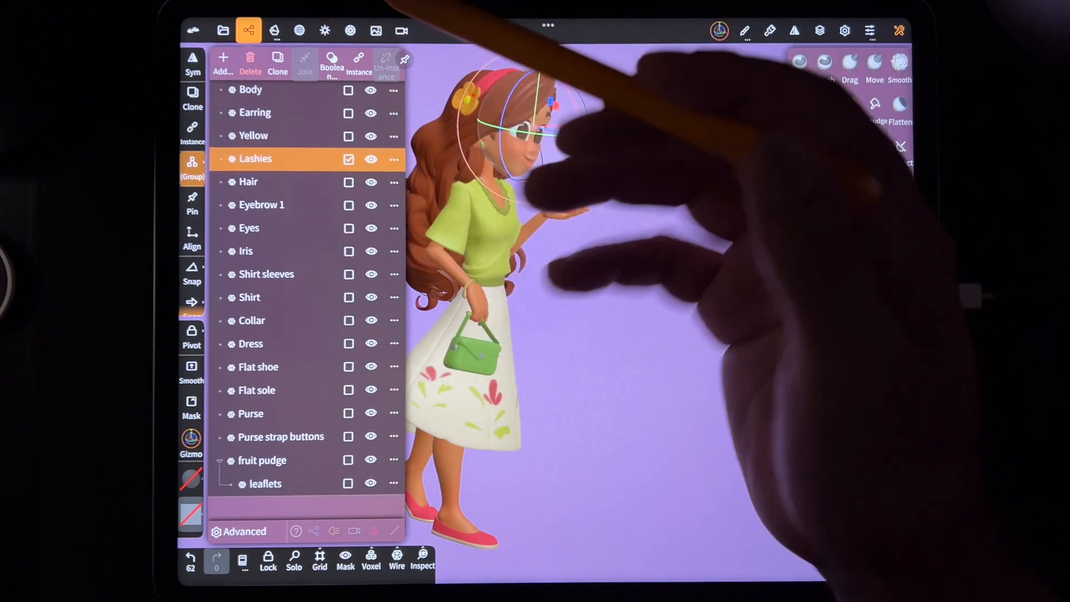
Export the scene as glTF 2.0 with PBR paint off and vertex colours on
{"action": "left_click", "coordinate": [223, 31]}
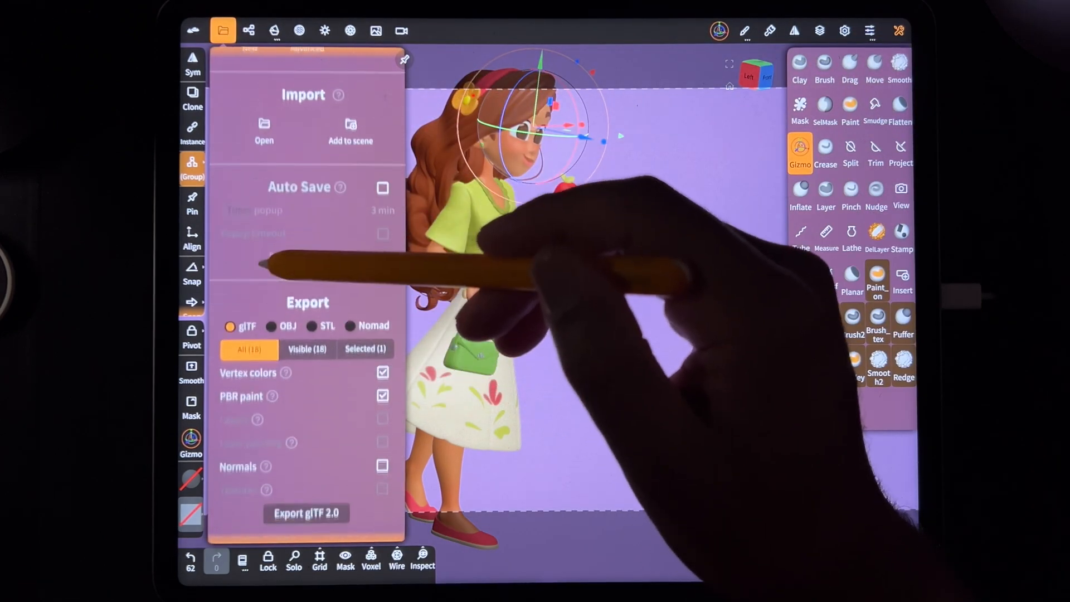
{"action": "scroll", "scroll_direction": "down", "scroll_amount": 3}
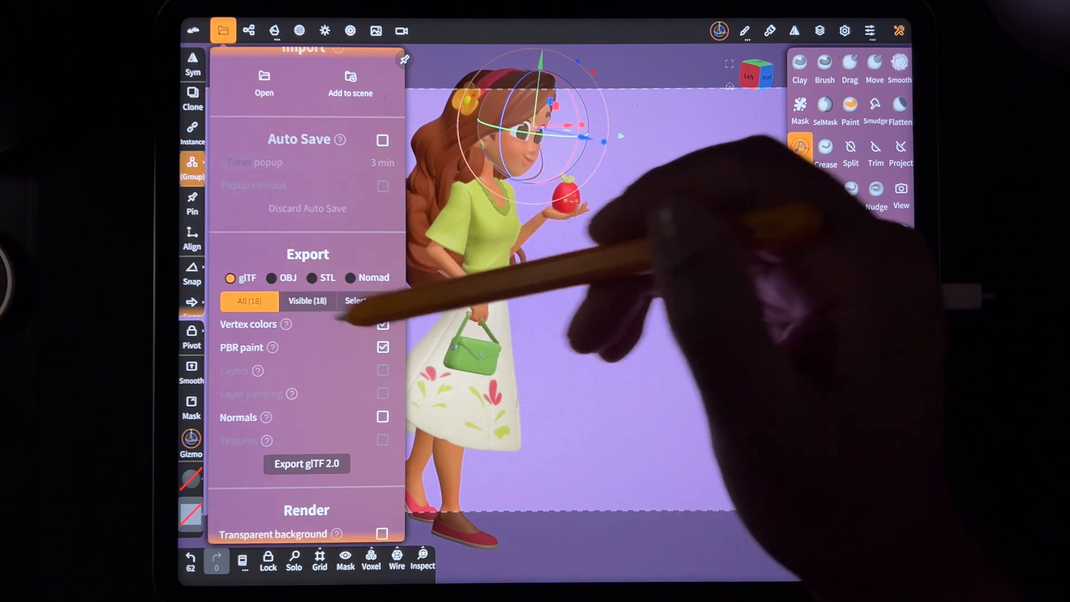
{"action": "left_click", "coordinate": [355, 301]}
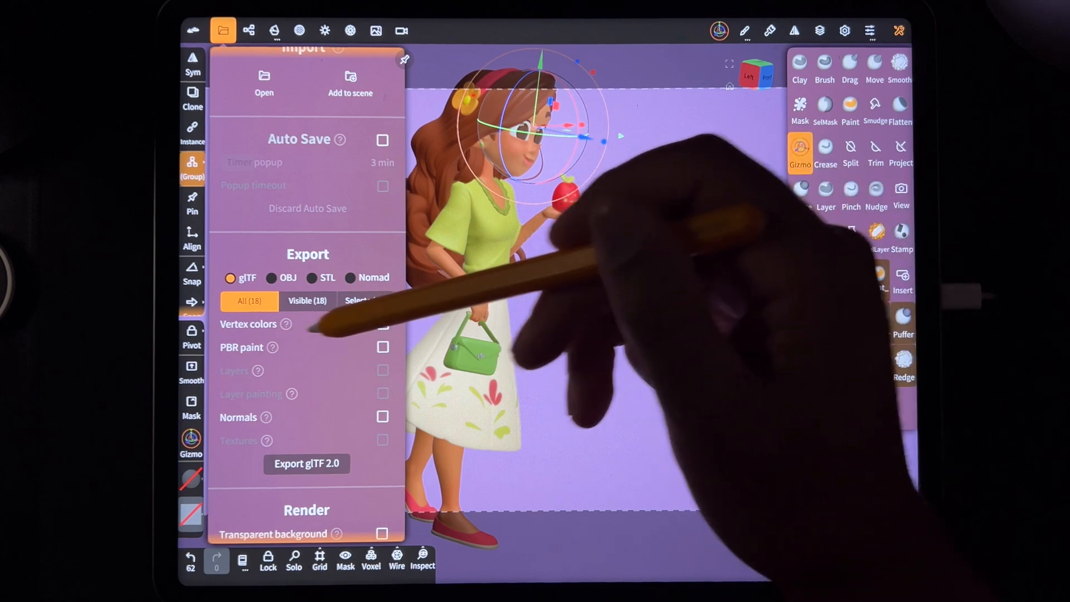
{"action": "left_click", "coordinate": [382, 323]}
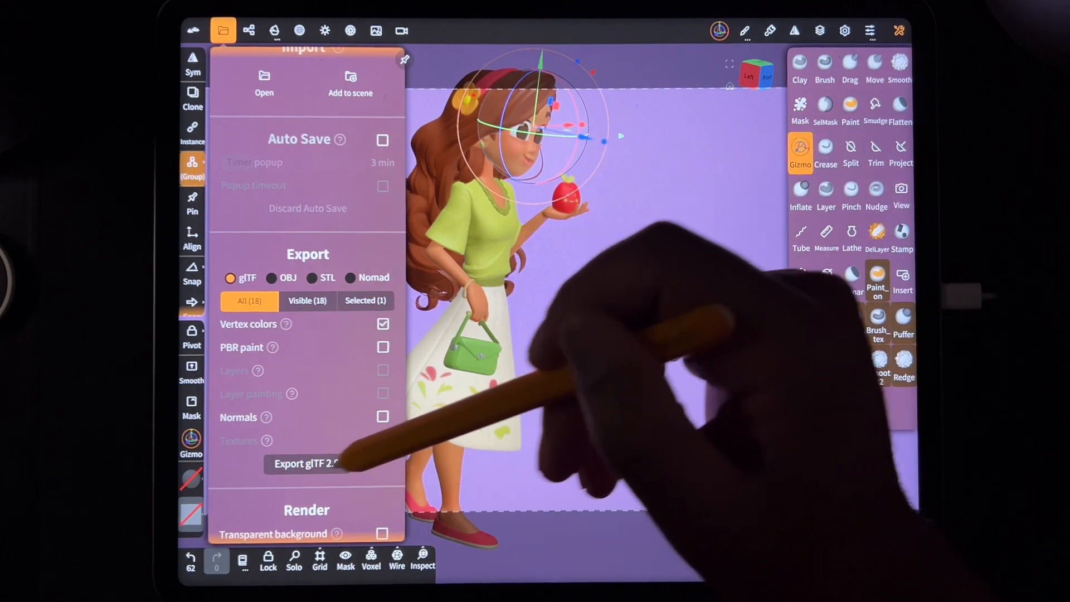
{"action": "left_click", "coordinate": [307, 463]}
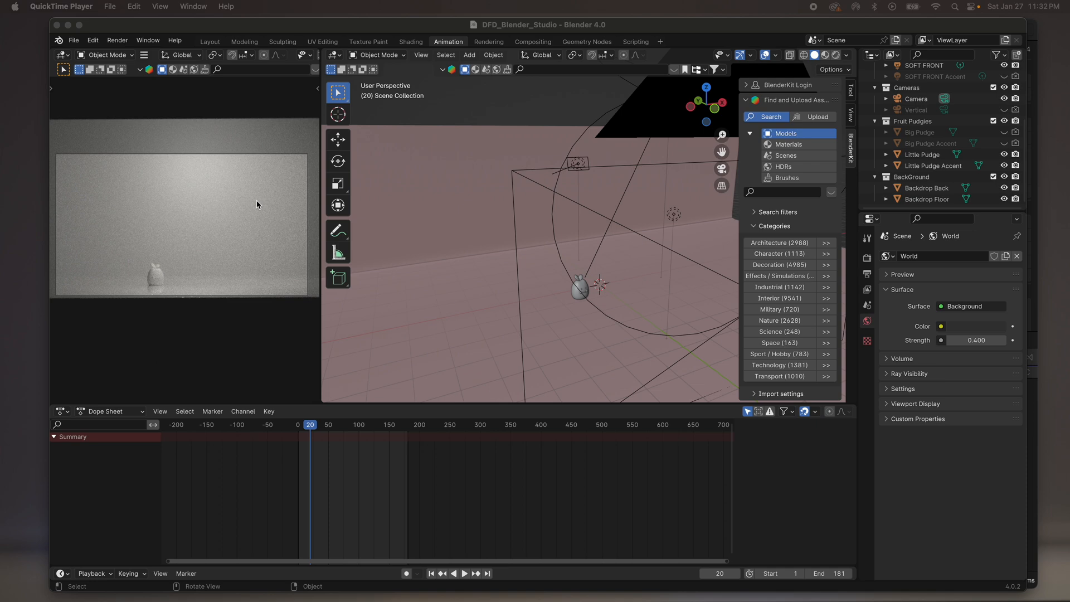
{"action": "mouse_move", "coordinate": [61, 54]}
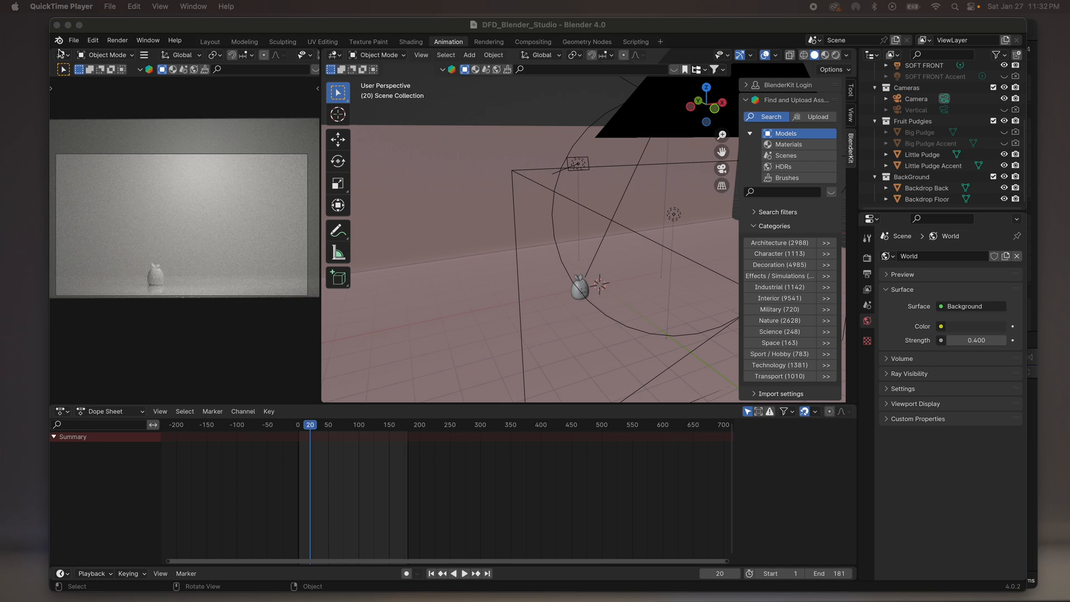
Bring the unsaved default Blender scene window to the front
{"action": "left_click", "coordinate": [73, 40]}
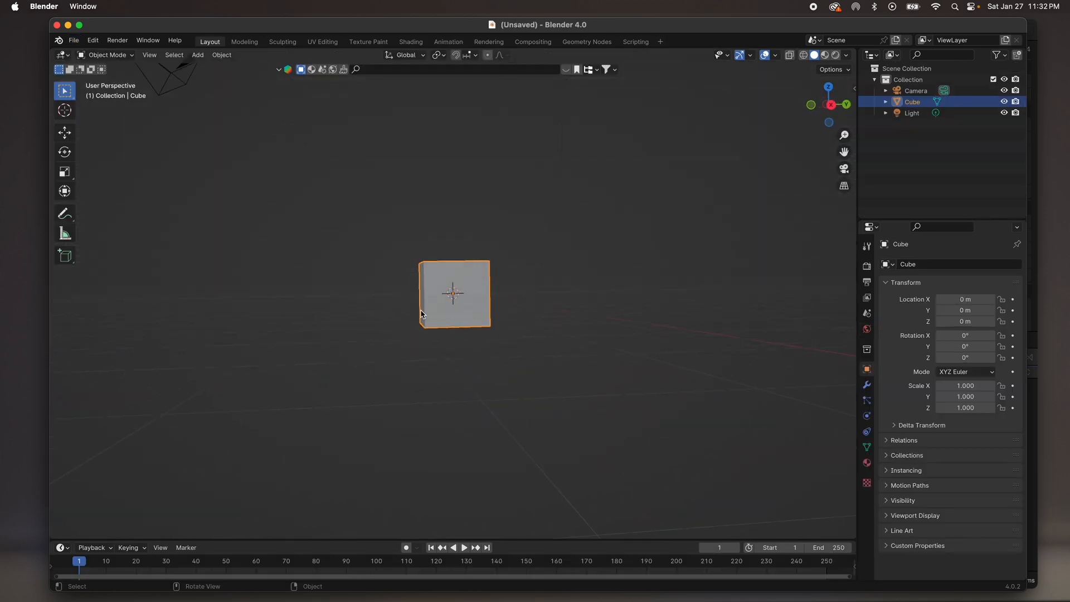
Add and scale up a large plane, then begin a glTF 2.0 import in the studio file
{"action": "left_click", "coordinate": [375, 313]}
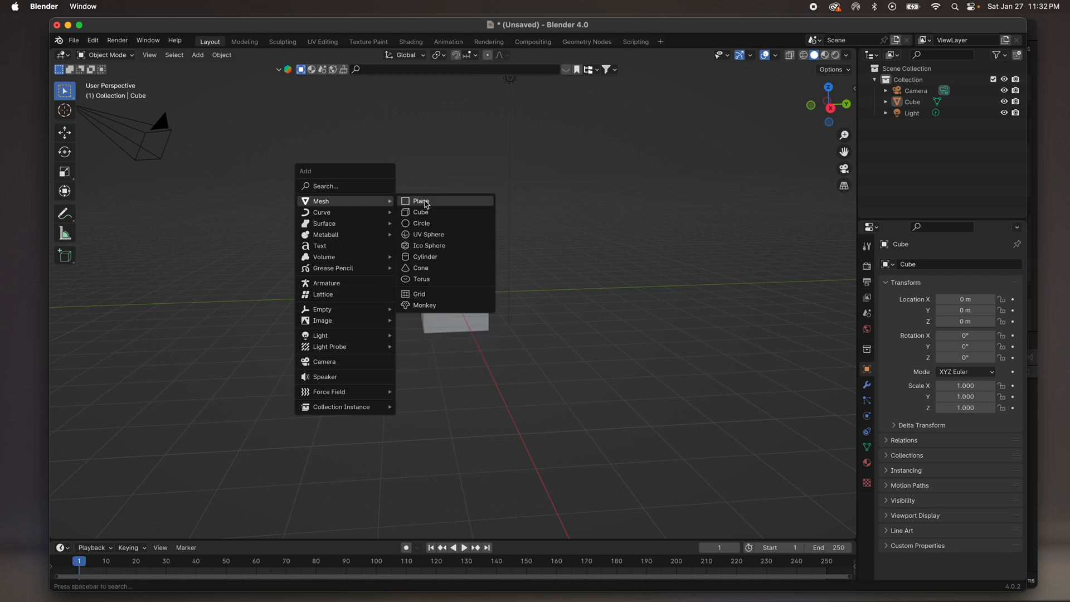
{"action": "left_click", "coordinate": [421, 200]}
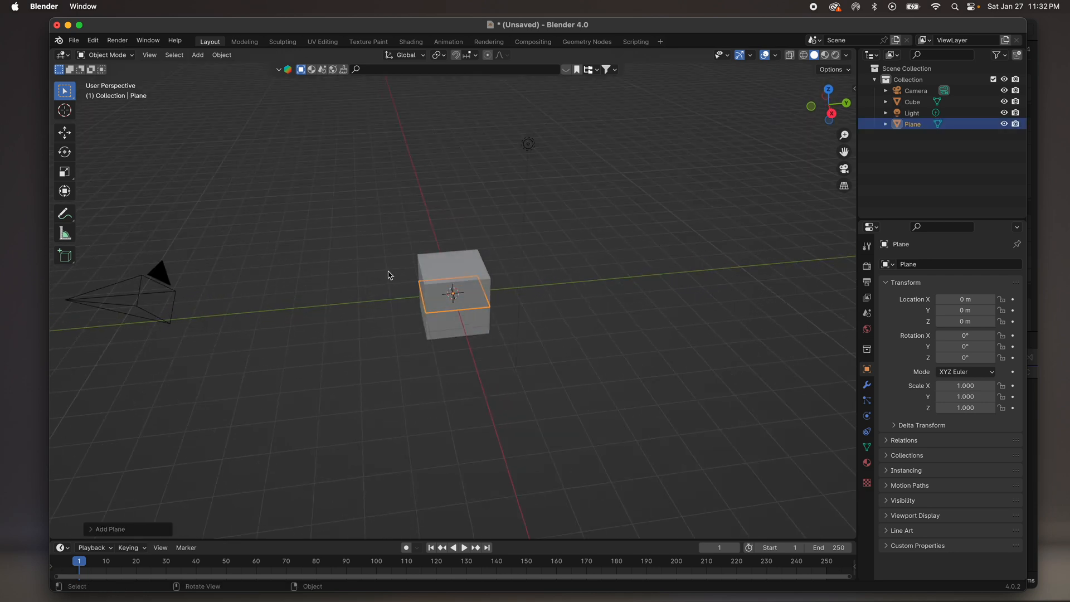
{"action": "mouse_move", "coordinate": [65, 162]}
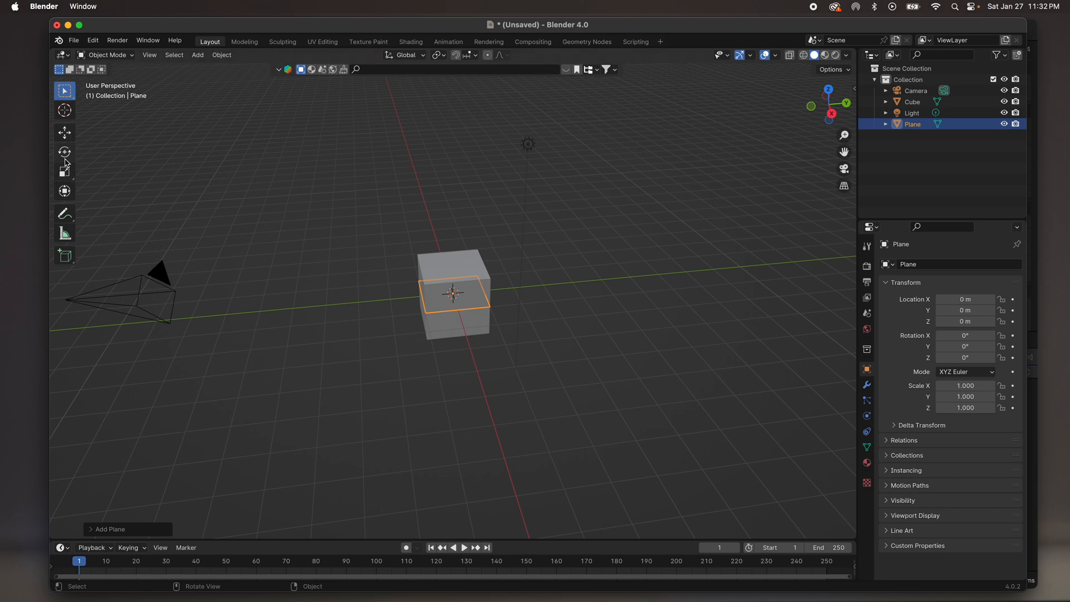
{"action": "left_click", "coordinate": [64, 171]}
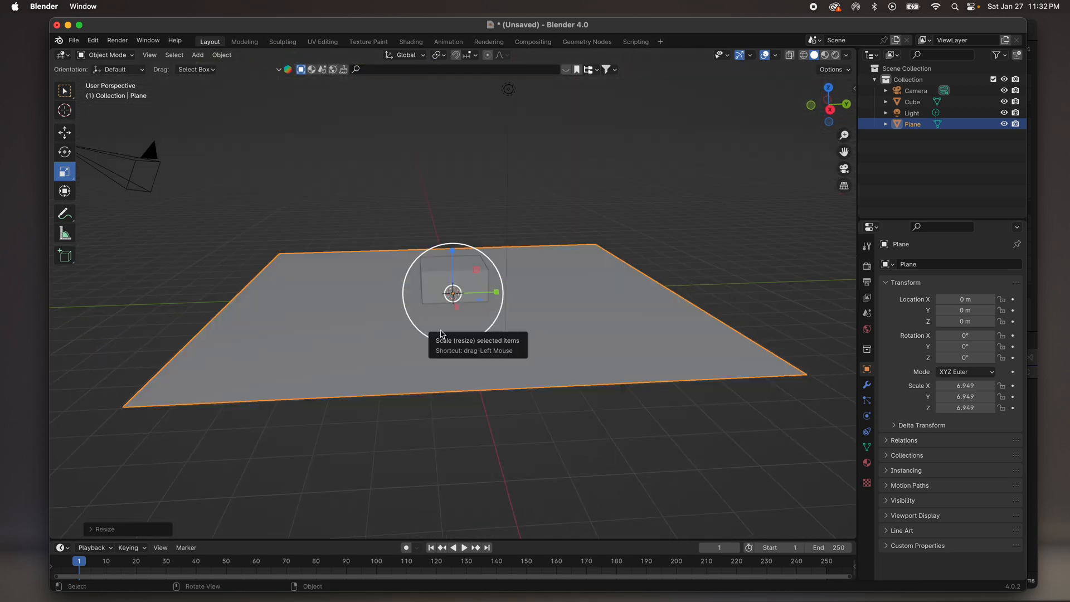
{"action": "mouse_move", "coordinate": [380, 312]}
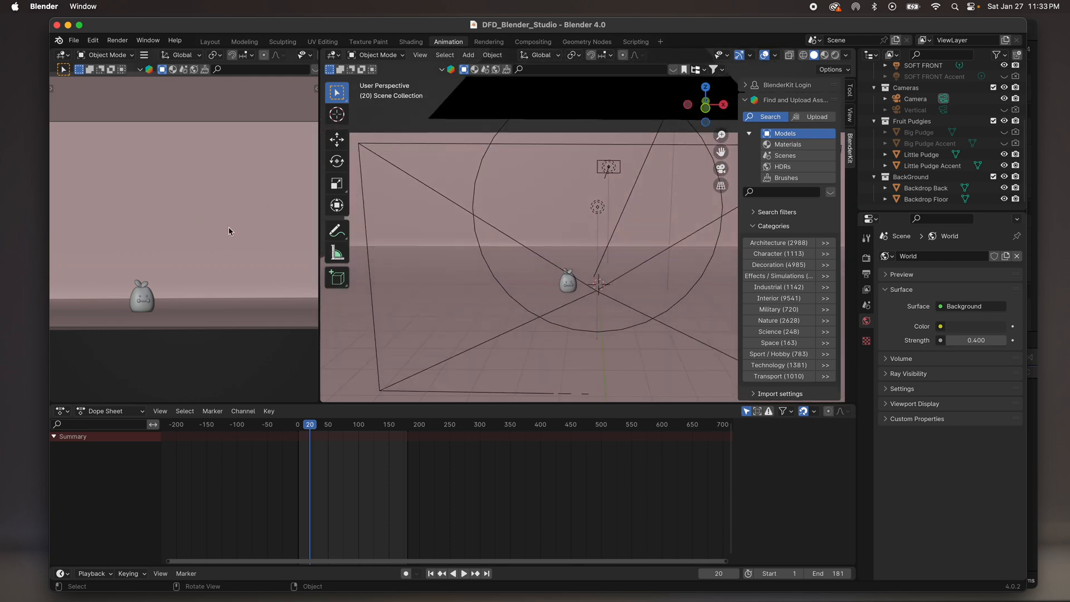
{"action": "key", "text": "z"}
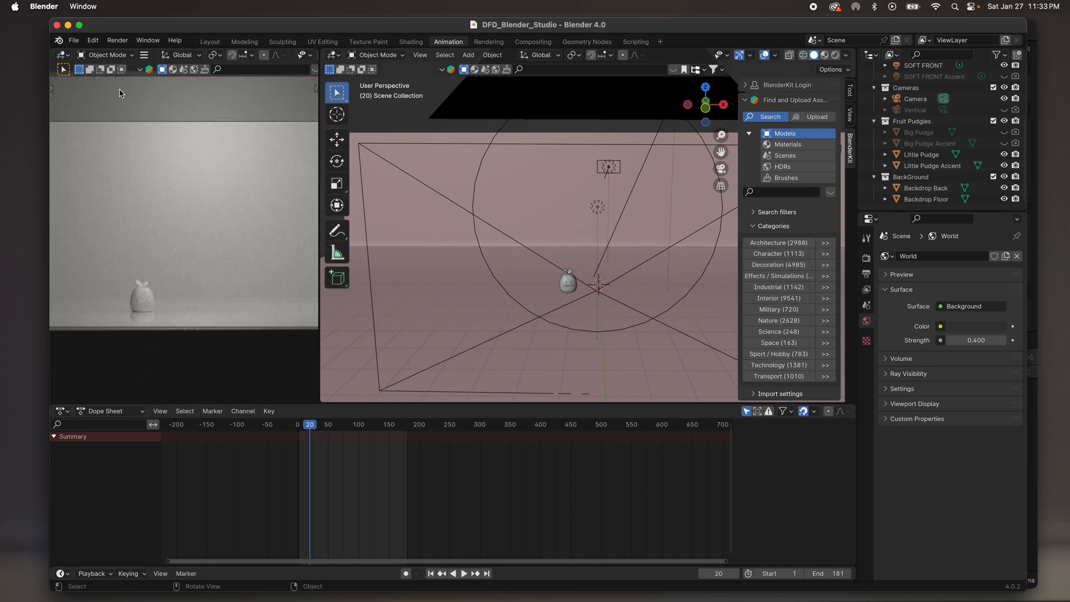
{"action": "left_click", "coordinate": [73, 40]}
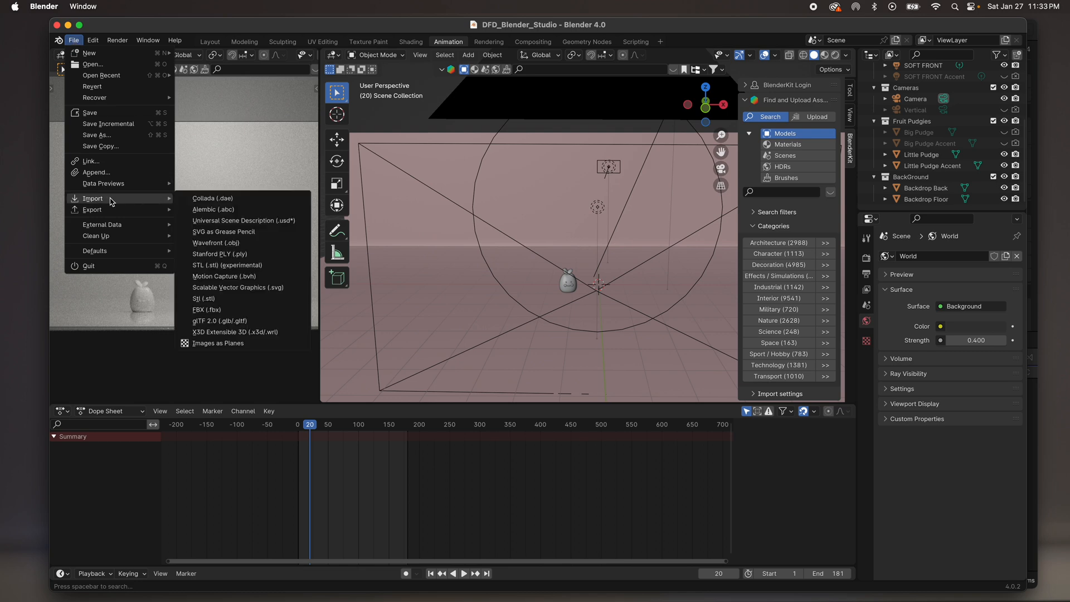
{"action": "mouse_move", "coordinate": [237, 321]}
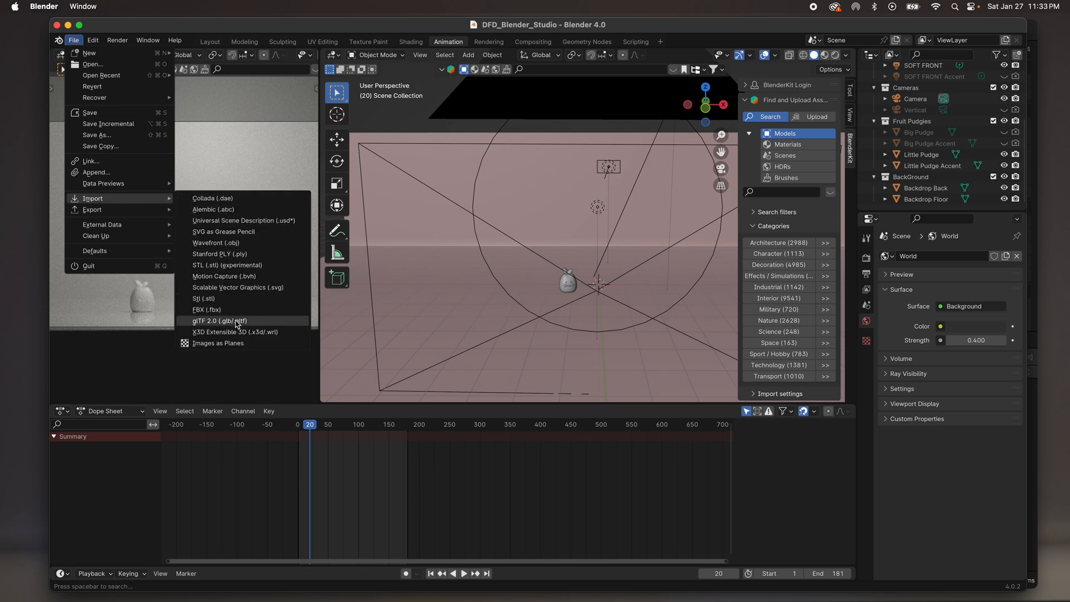
{"action": "left_click", "coordinate": [219, 321]}
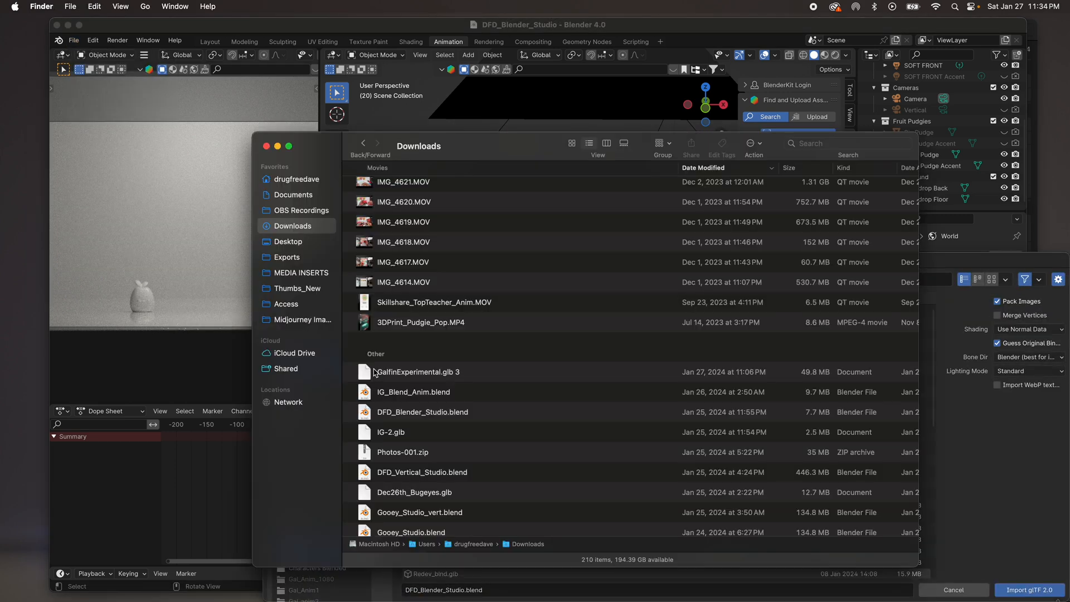
{"action": "mouse_move", "coordinate": [382, 380]}
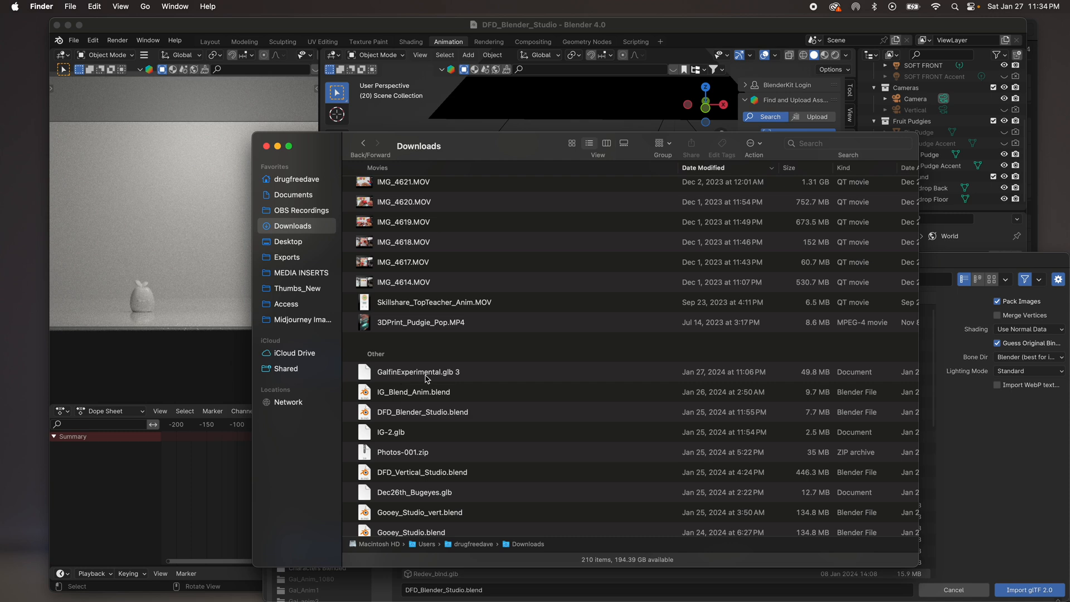
{"action": "mouse_move", "coordinate": [440, 384]}
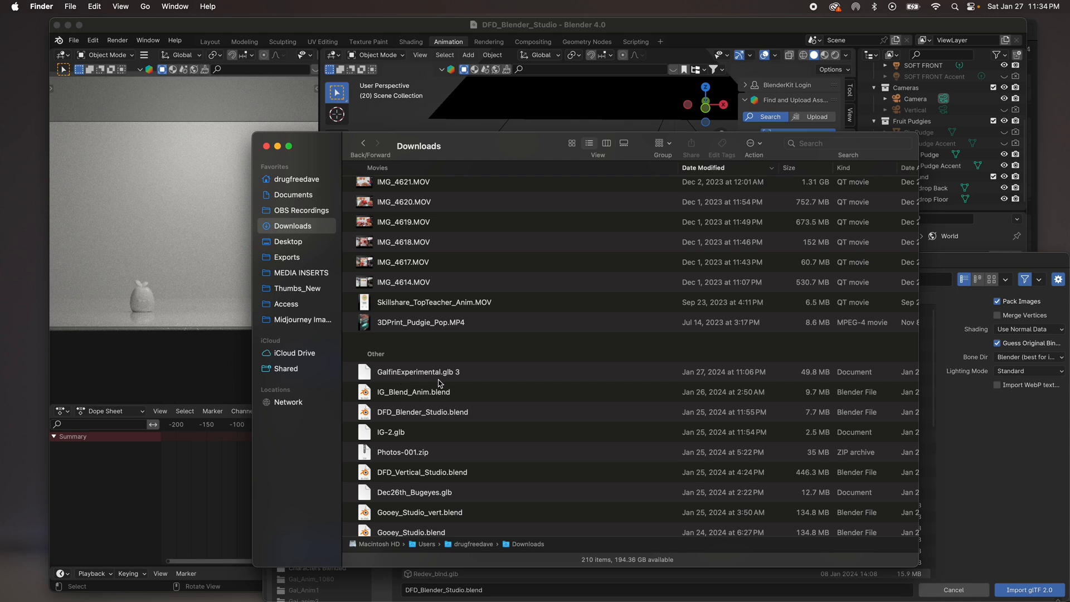
Scroll Downloads to the newest 49.8 MB glb and rename it Gal_Demo.glb
{"action": "scroll", "scroll_direction": "down", "scroll_amount": 3}
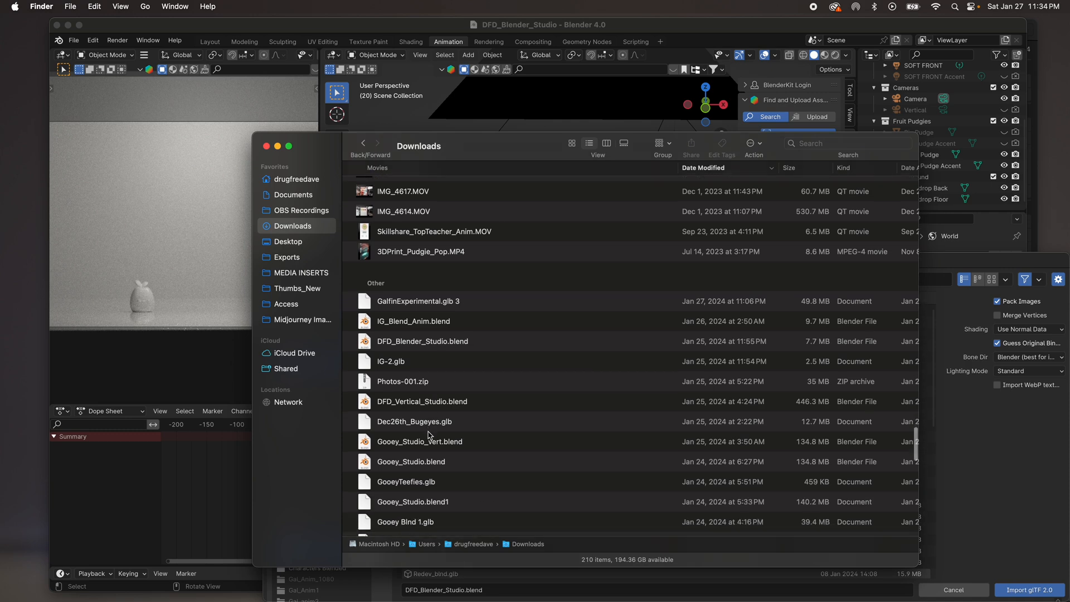
{"action": "scroll", "scroll_direction": "down", "scroll_amount": 3}
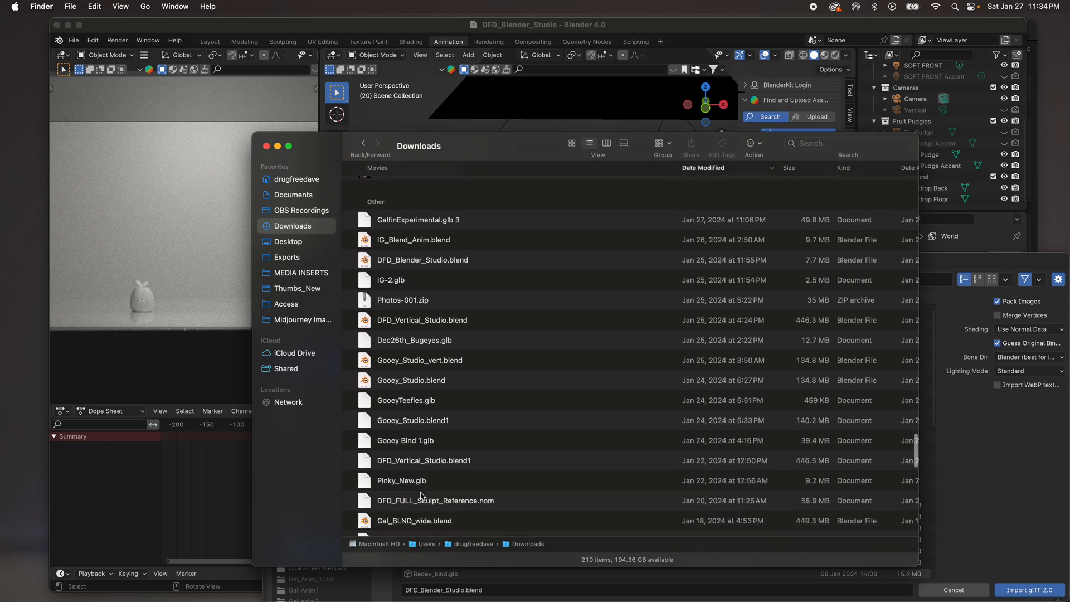
{"action": "scroll", "scroll_direction": "down", "scroll_amount": 3}
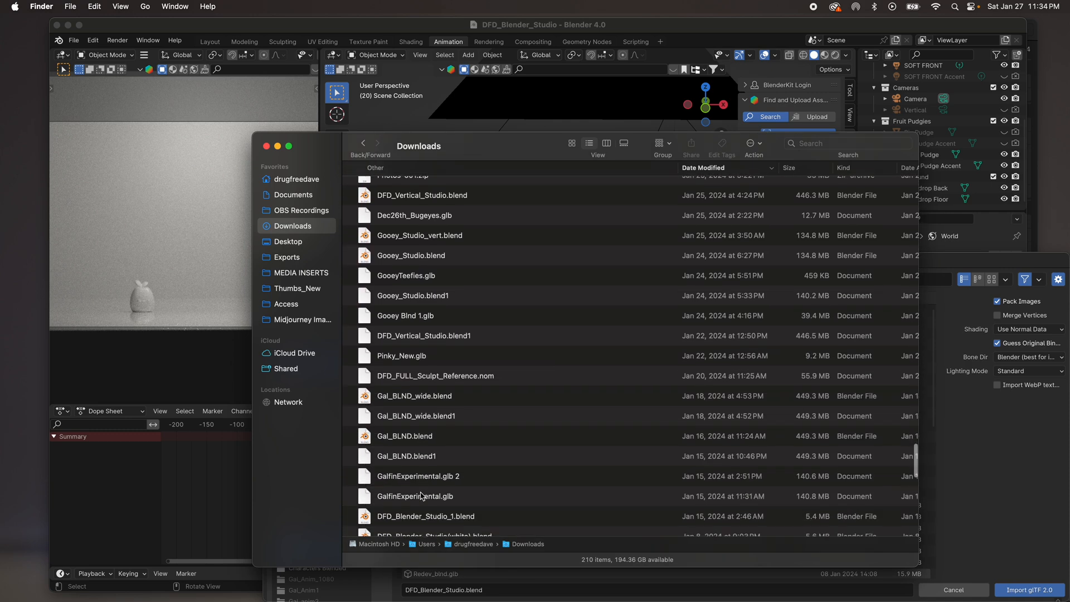
{"action": "scroll", "scroll_direction": "down", "scroll_amount": 3}
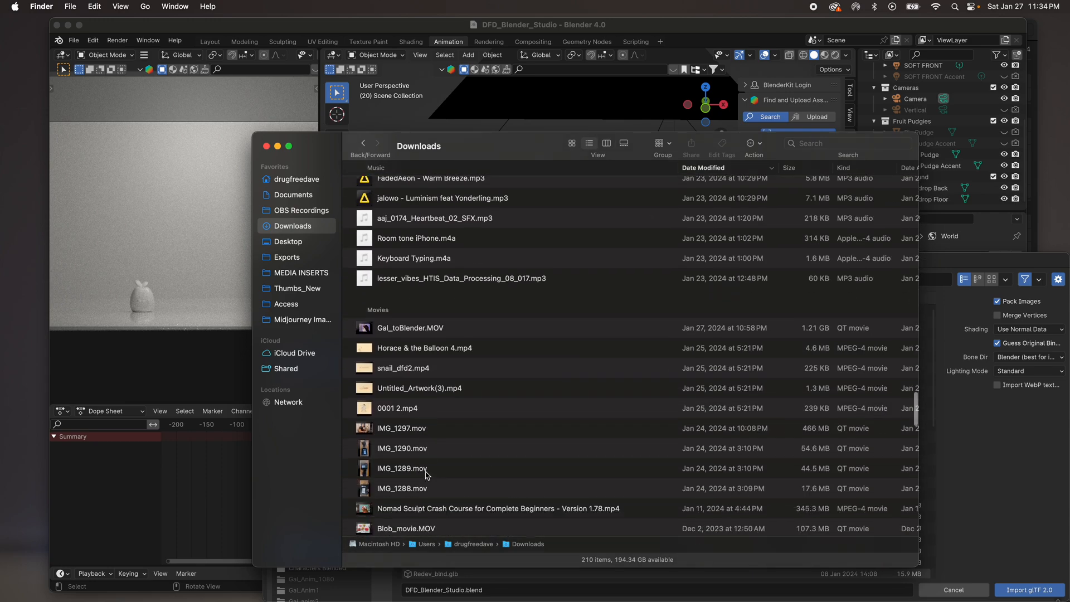
{"action": "scroll", "scroll_direction": "down", "scroll_amount": 3}
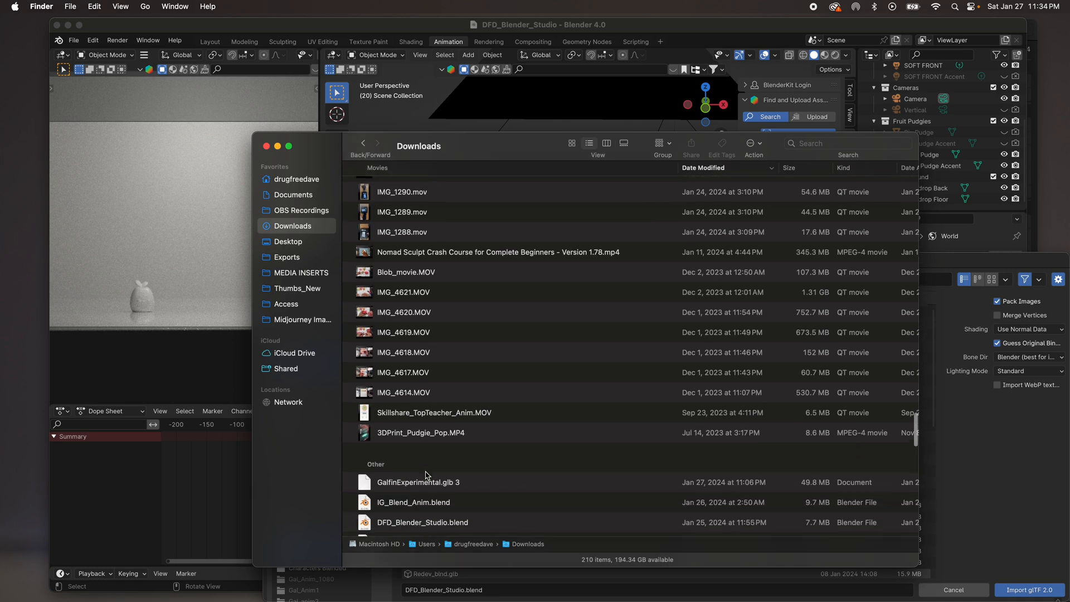
{"action": "scroll", "scroll_direction": "down", "scroll_amount": 3}
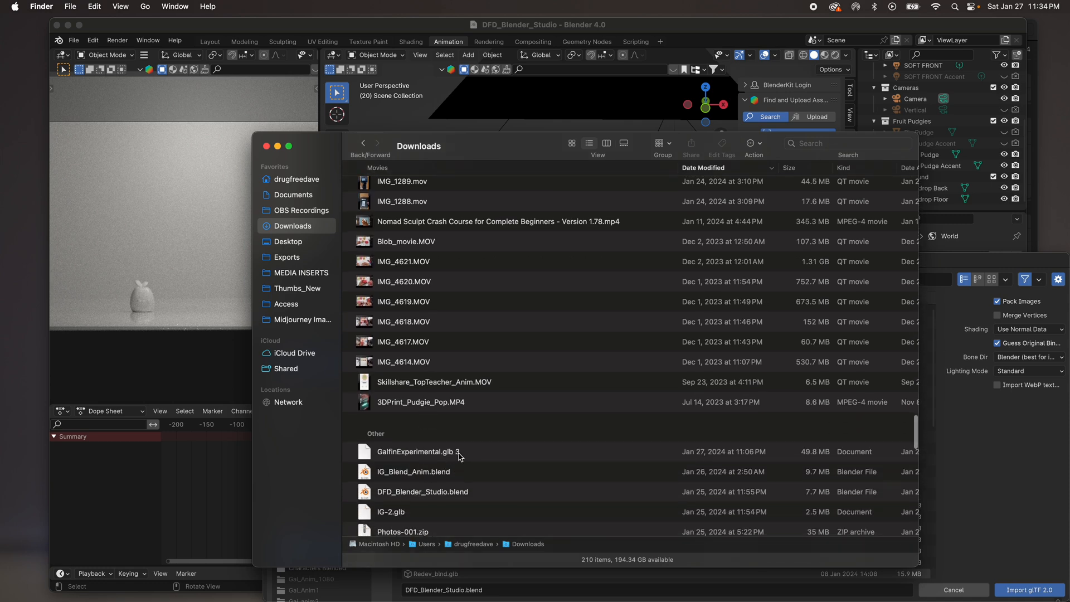
{"action": "mouse_move", "coordinate": [447, 459]}
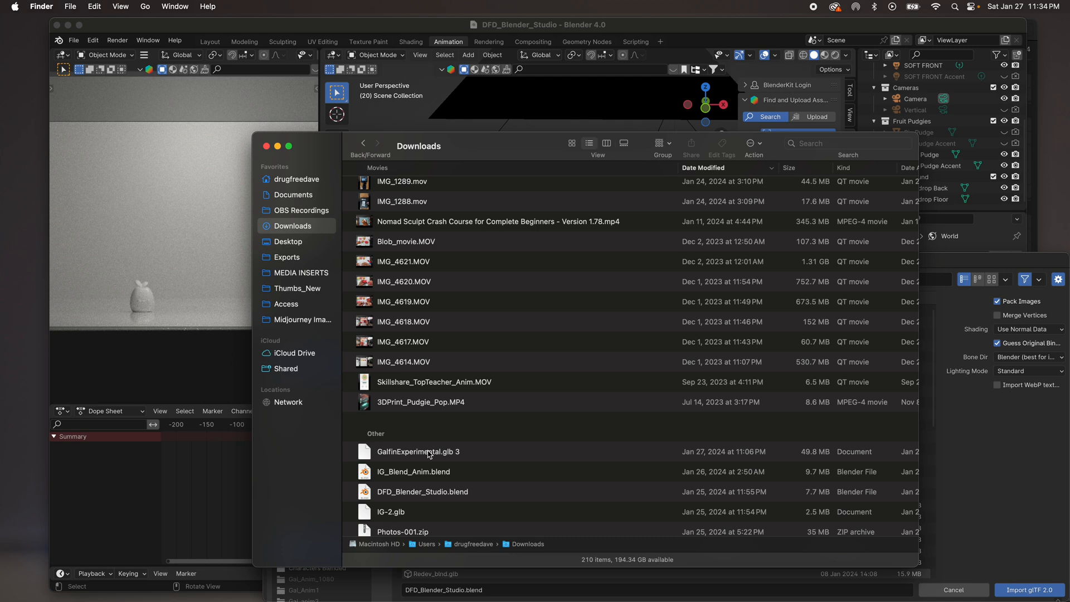
{"action": "left_click", "coordinate": [419, 451]}
{"action": "type", "text": "Gal_Demo"}
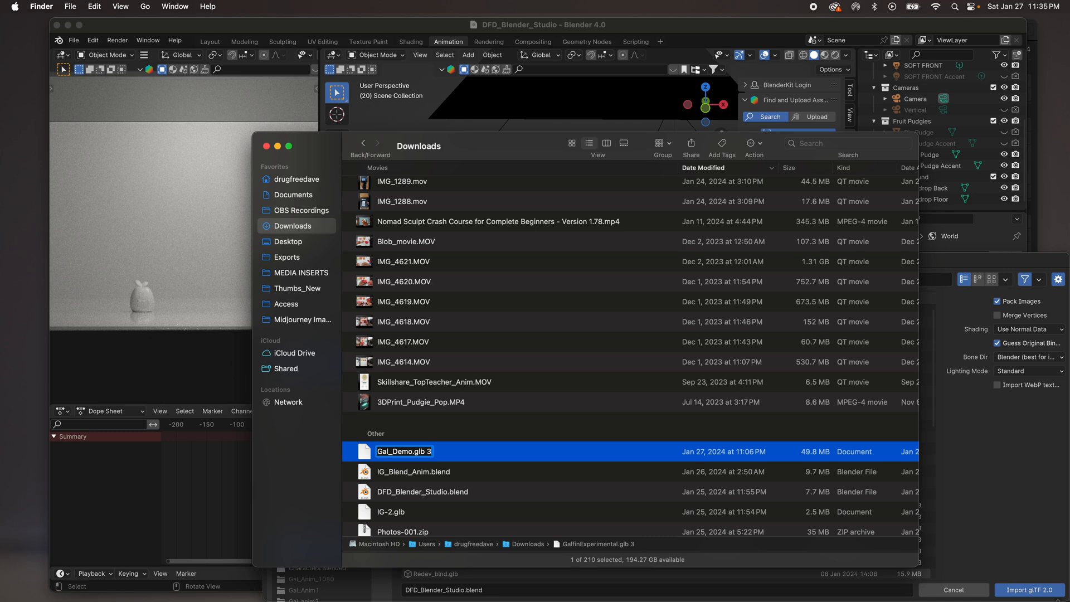
{"action": "key", "text": "Return"}
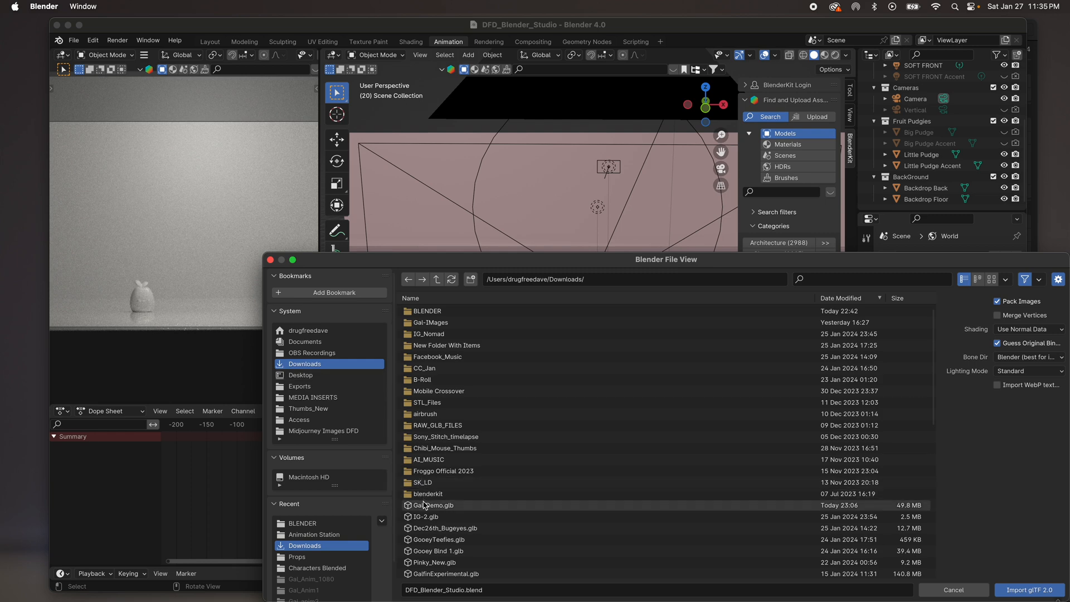
Select Gal_Demo.glb from Downloads in the glTF import browser
{"action": "left_click", "coordinate": [434, 504]}
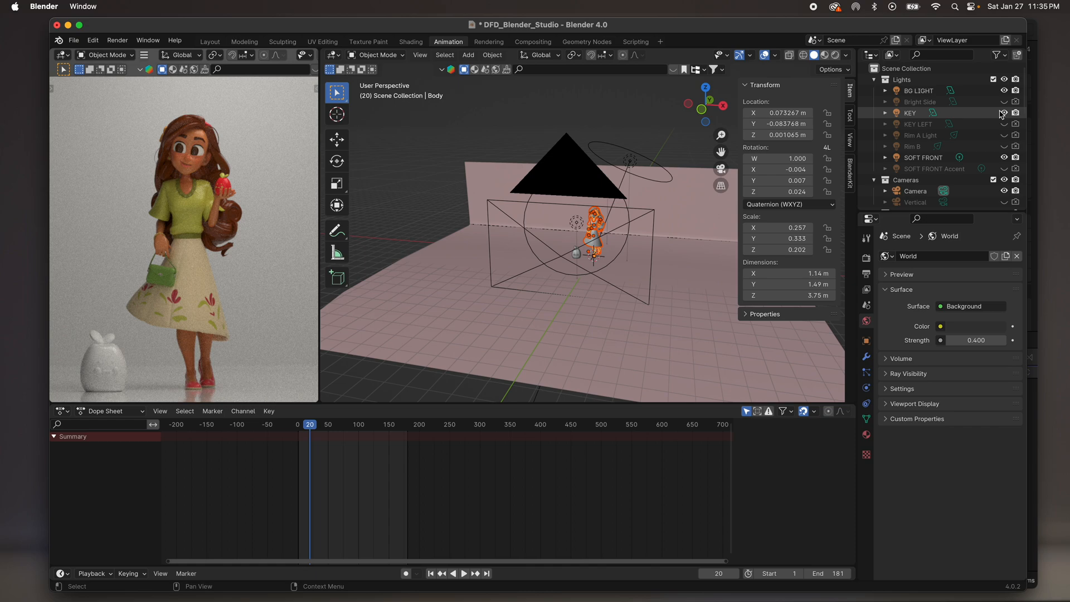
Confirm the glTF 2.0 import so the girl appears in the studio render preview
{"action": "left_click", "coordinate": [1015, 112]}
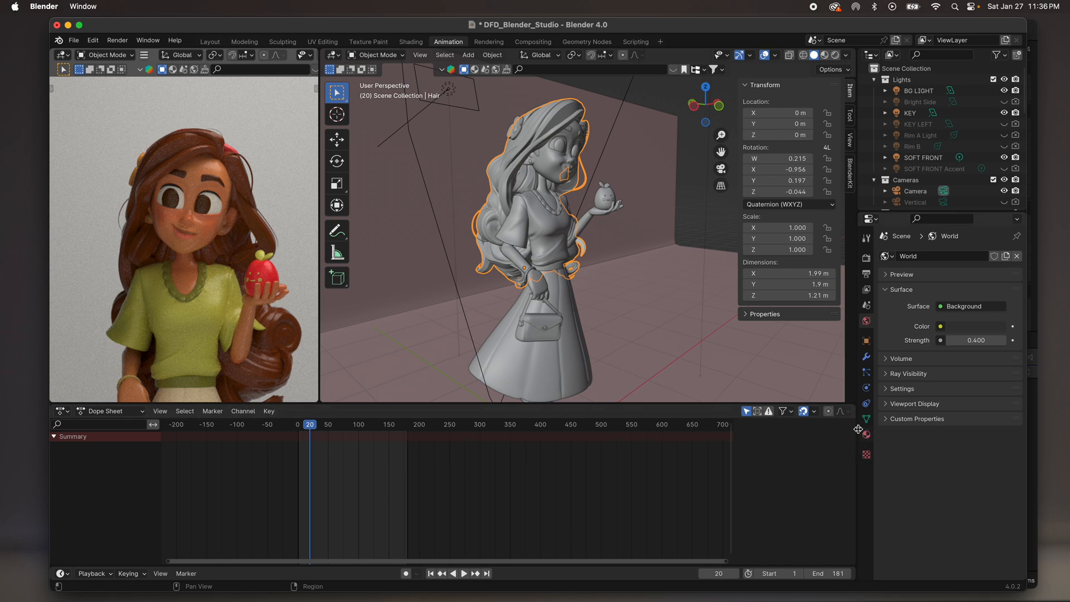
Show the Hair mesh's Principled BSDF material settings in Material Properties
{"action": "left_click", "coordinate": [866, 418]}
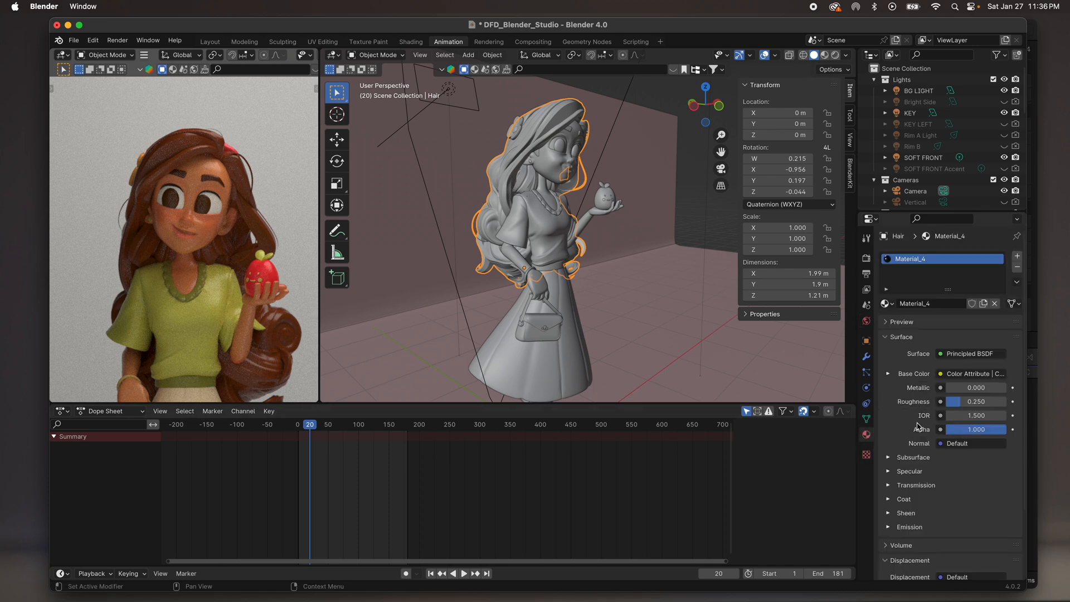
{"action": "mouse_move", "coordinate": [975, 401]}
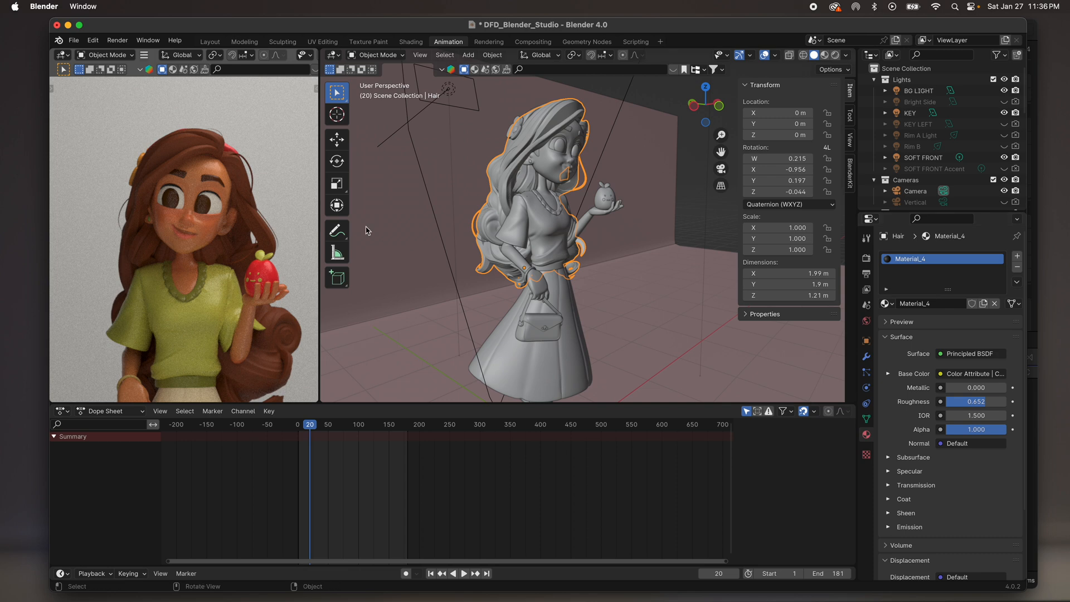
{"action": "mouse_move", "coordinate": [191, 207]}
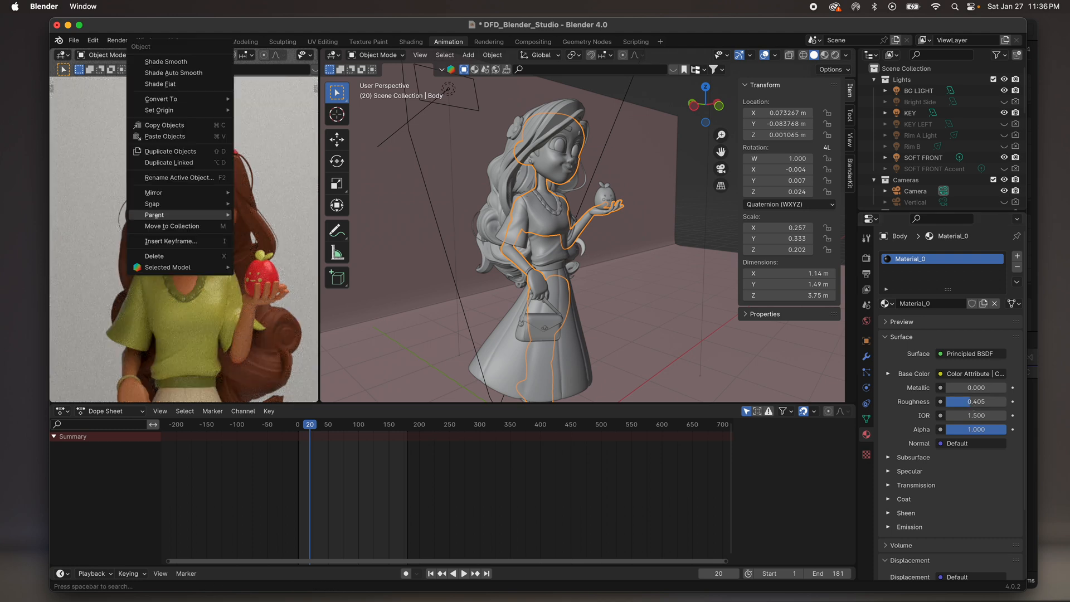
{"action": "mouse_move", "coordinate": [243, 185]}
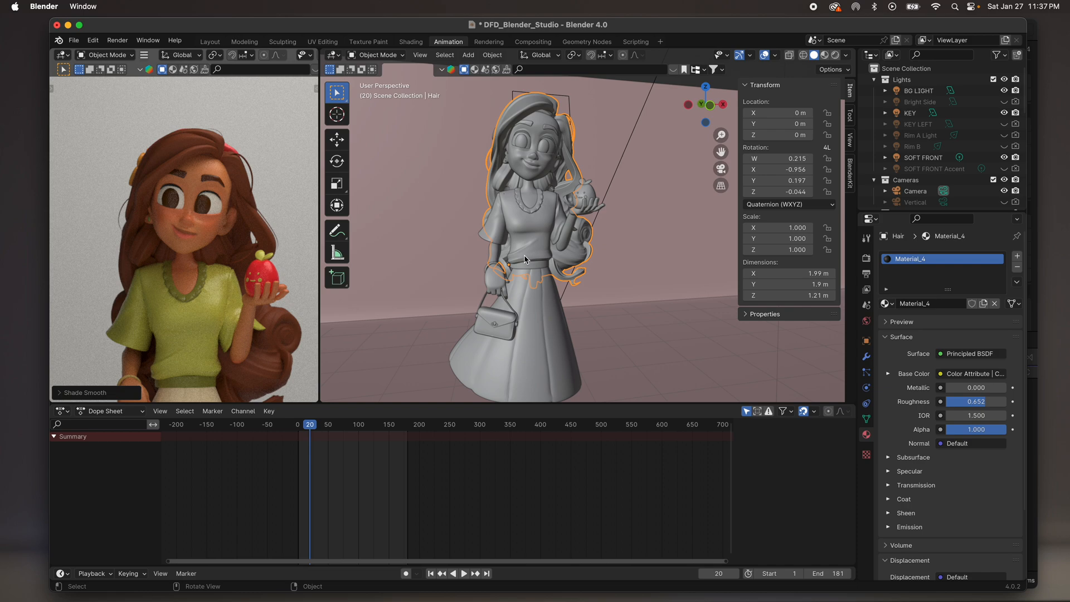
{"action": "left_click", "coordinate": [529, 218]}
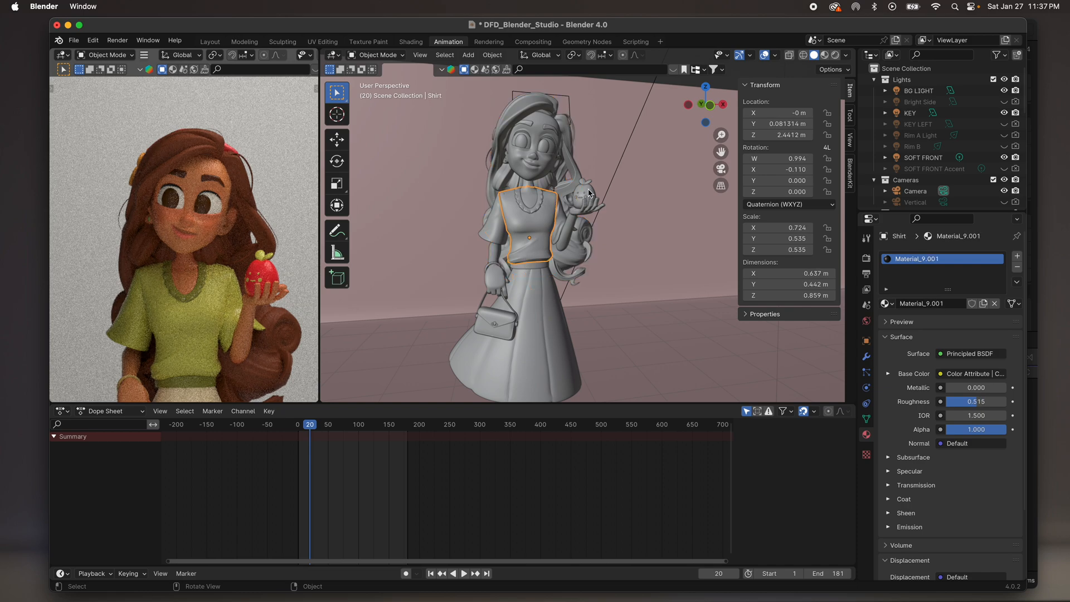
{"action": "left_click", "coordinate": [586, 196]}
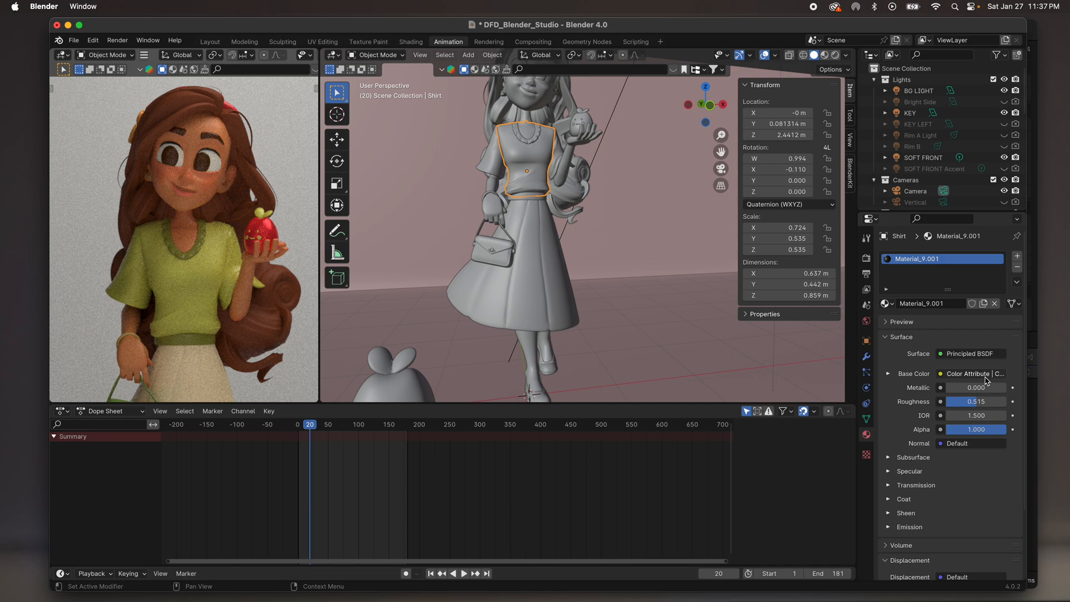
{"action": "left_click", "coordinate": [974, 373]}
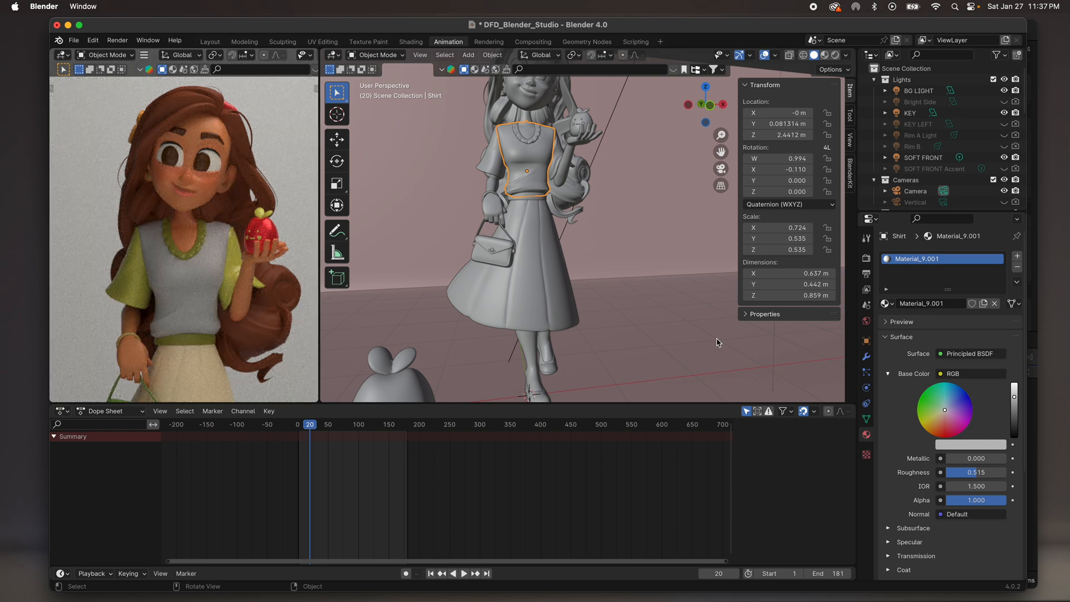
{"action": "left_click", "coordinate": [934, 396]}
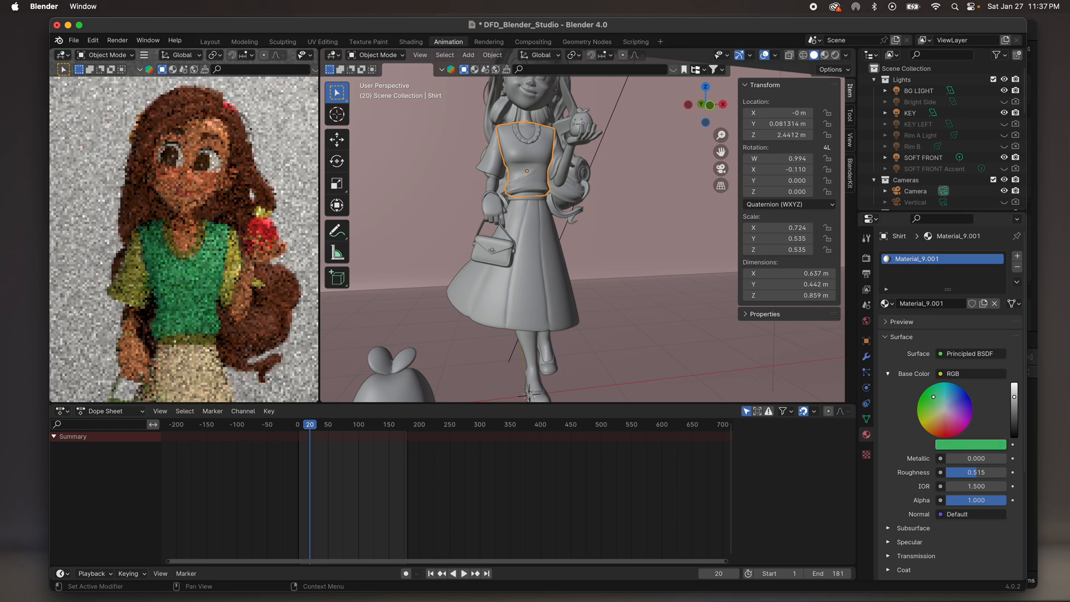
{"action": "left_click", "coordinate": [951, 410]}
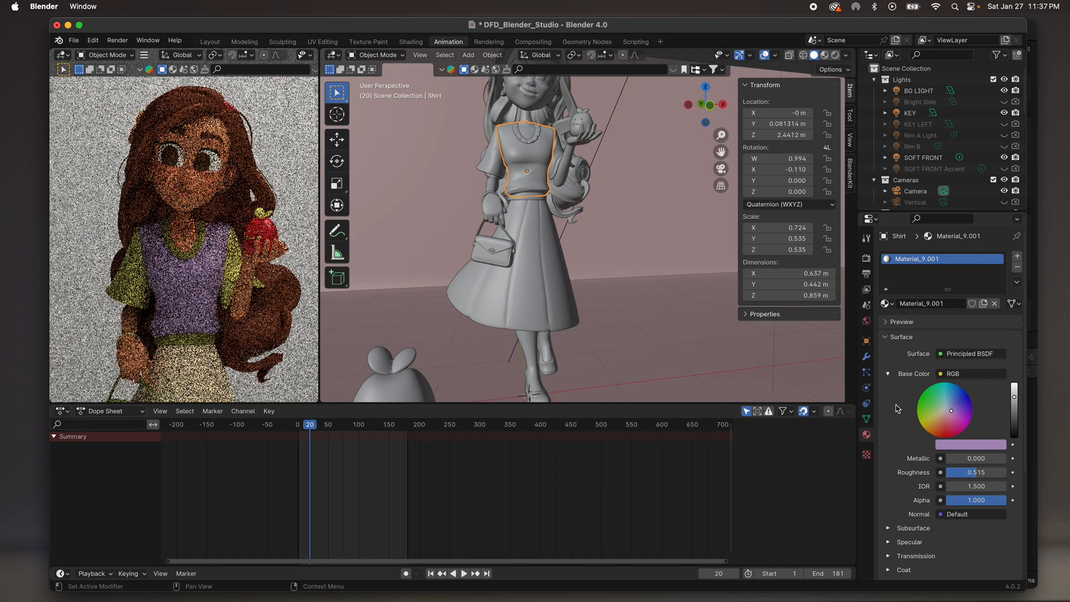
{"action": "left_click", "coordinate": [952, 374]}
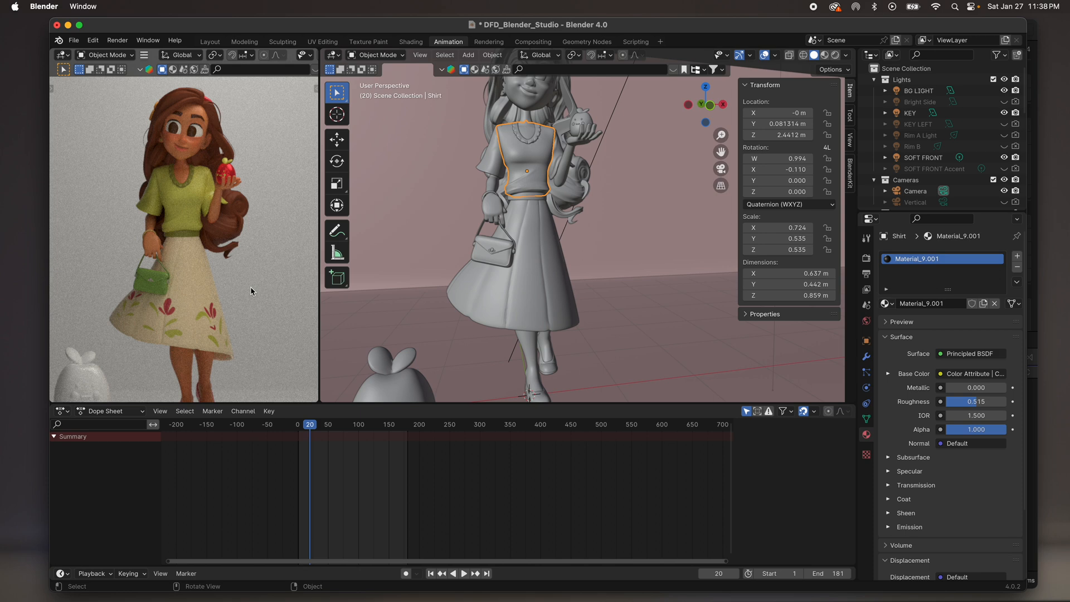
{"action": "mouse_move", "coordinate": [191, 239]}
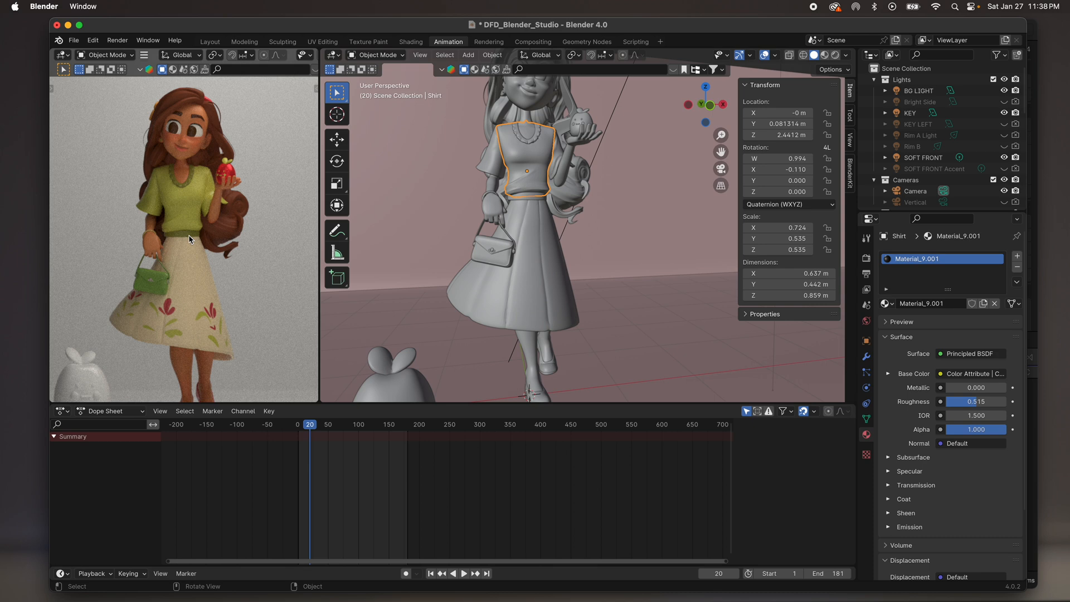
{"action": "mouse_move", "coordinate": [191, 157]}
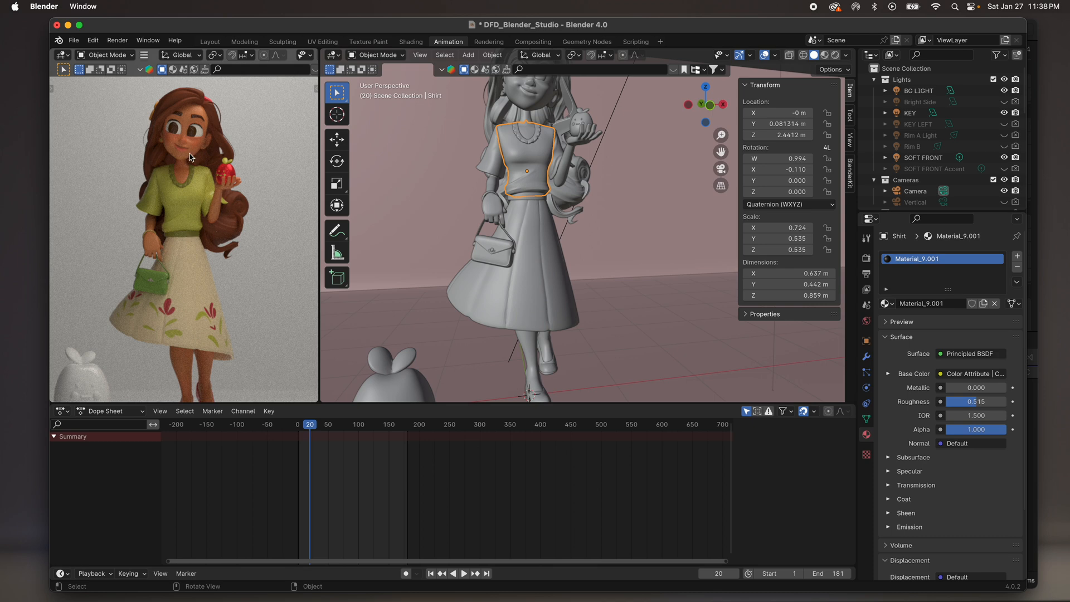
Review Cycles settings with 600 samples and denoising, and open the Render menu
{"action": "left_click", "coordinate": [866, 240]}
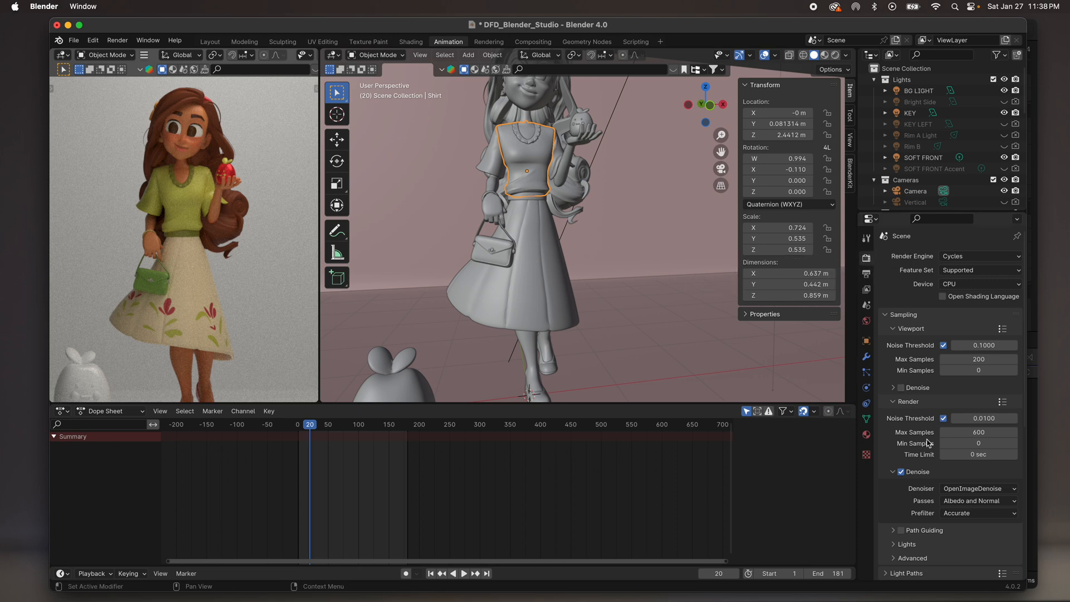
{"action": "mouse_move", "coordinate": [979, 431]}
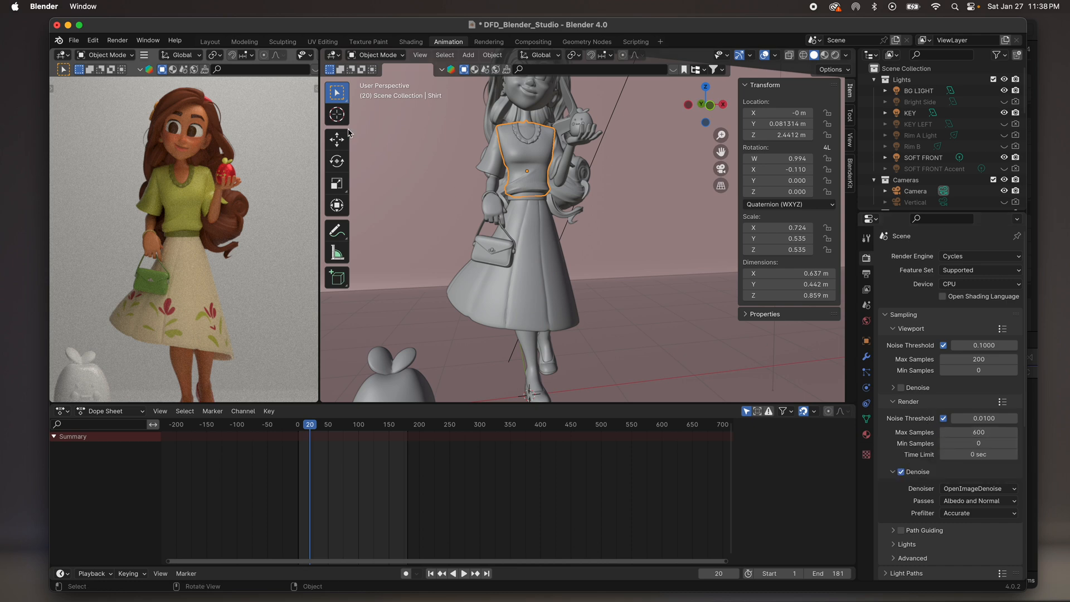
{"action": "left_click", "coordinate": [116, 40]}
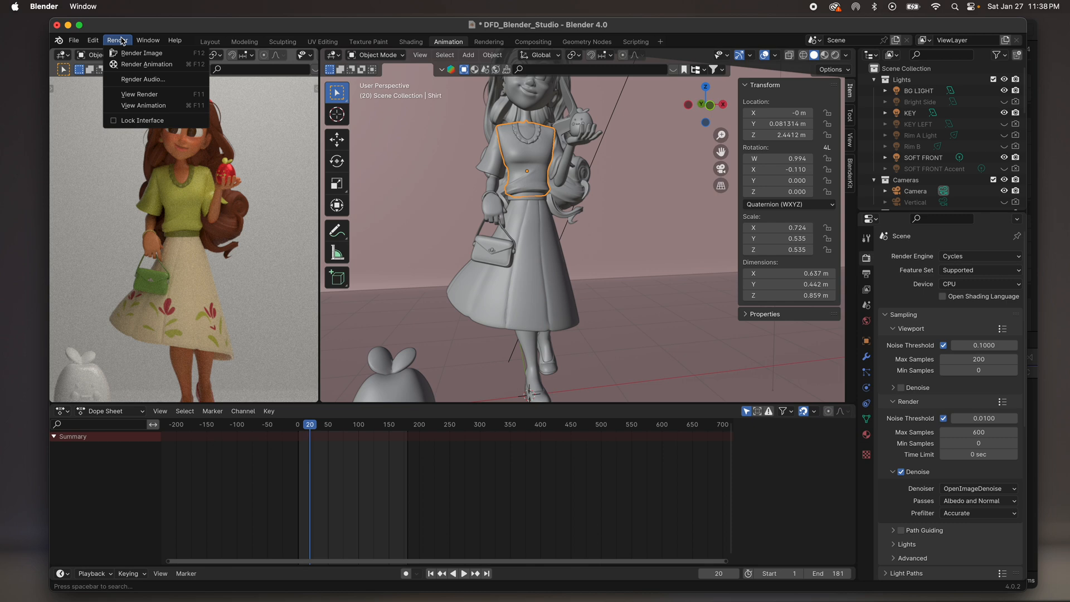
{"action": "mouse_move", "coordinate": [125, 55]}
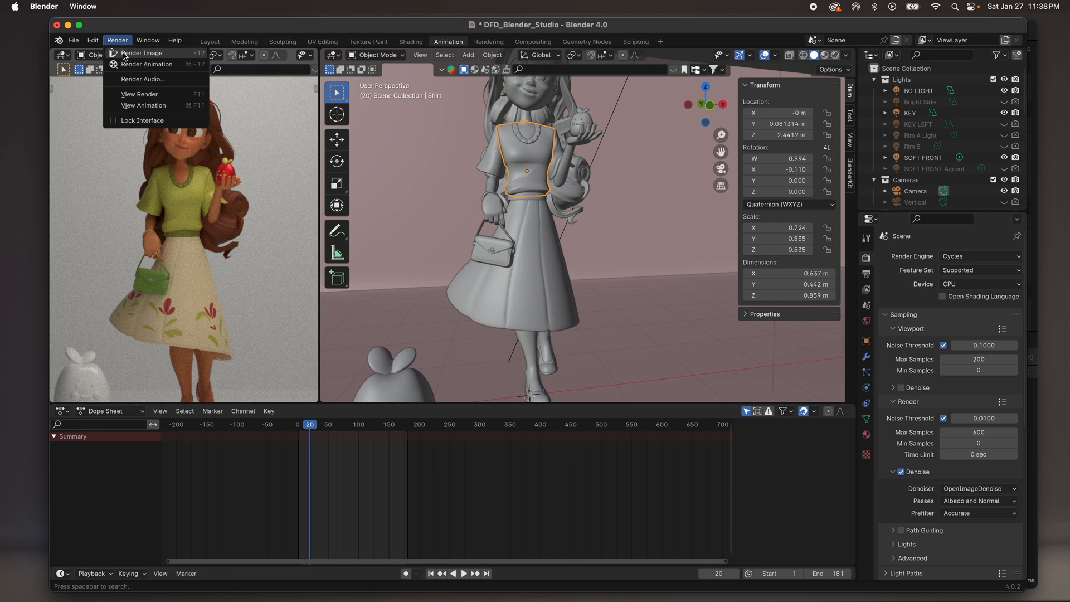
{"action": "mouse_move", "coordinate": [142, 53]}
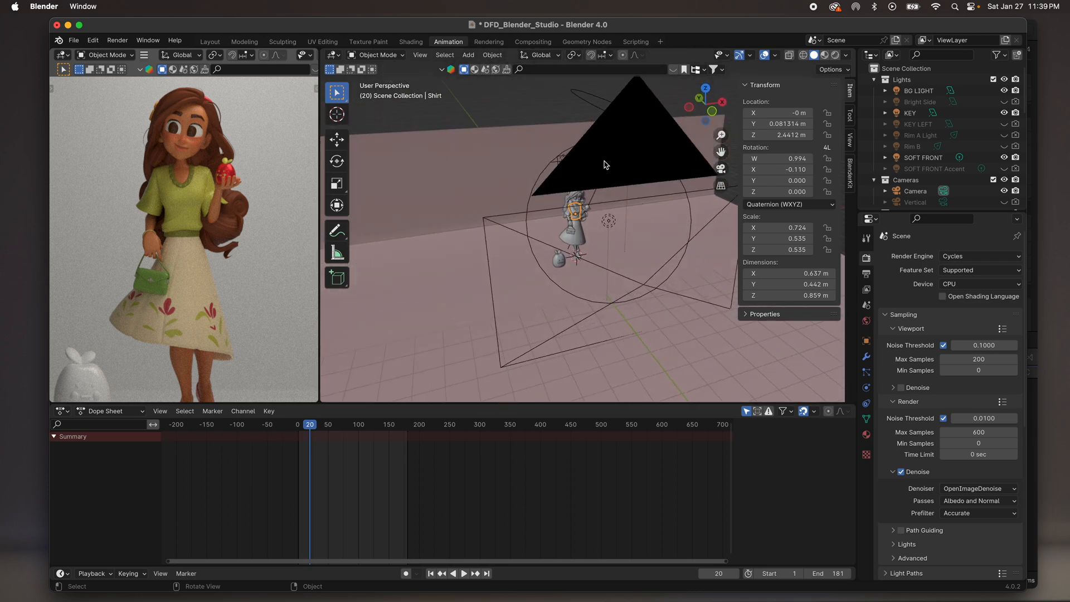
Select the scene camera and uncheck Depth of Field in its camera properties
{"action": "left_click", "coordinate": [914, 191]}
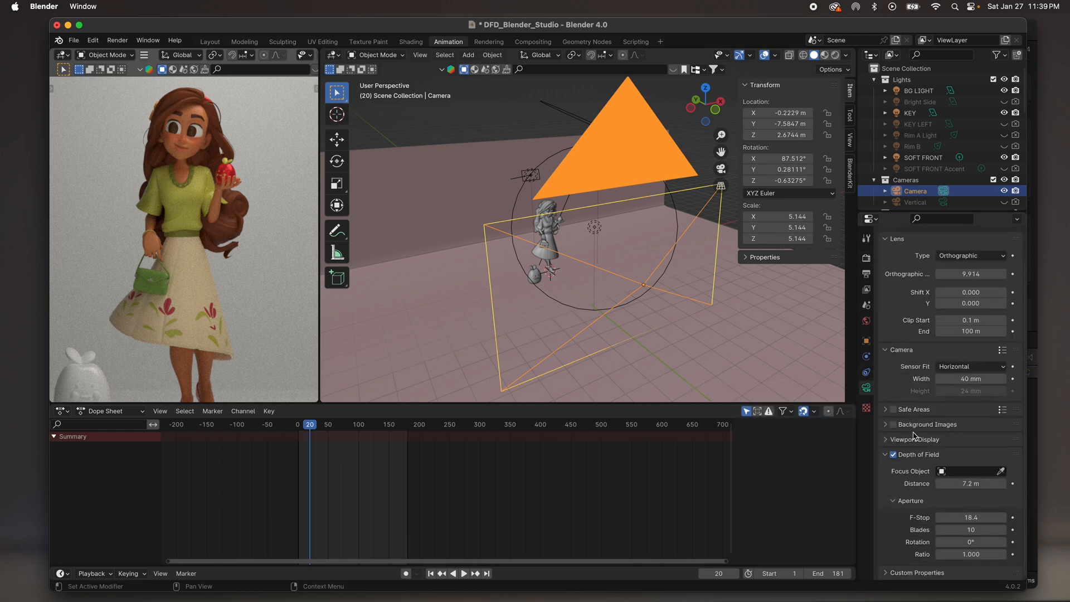
{"action": "left_click", "coordinate": [893, 454]}
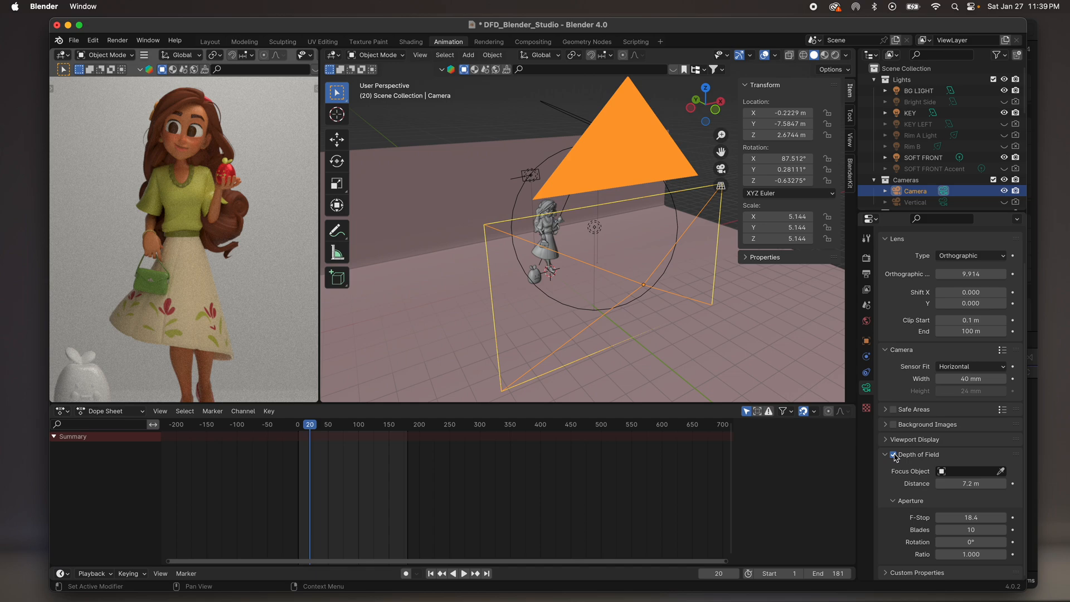
{"action": "left_click", "coordinate": [892, 454]}
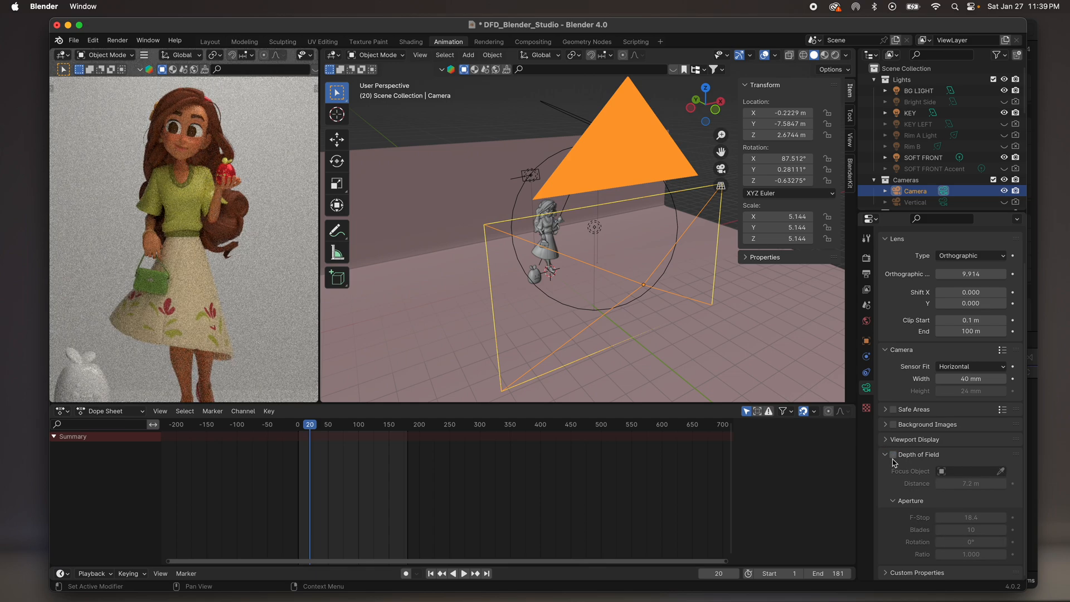
{"action": "left_click", "coordinate": [891, 454]}
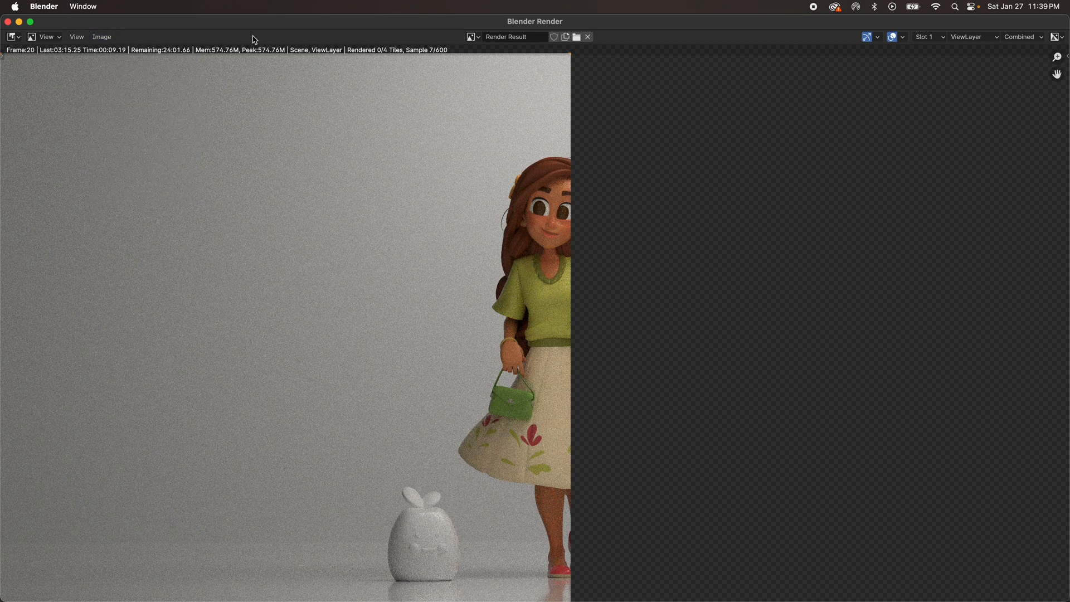
{"action": "mouse_move", "coordinate": [10, 37]}
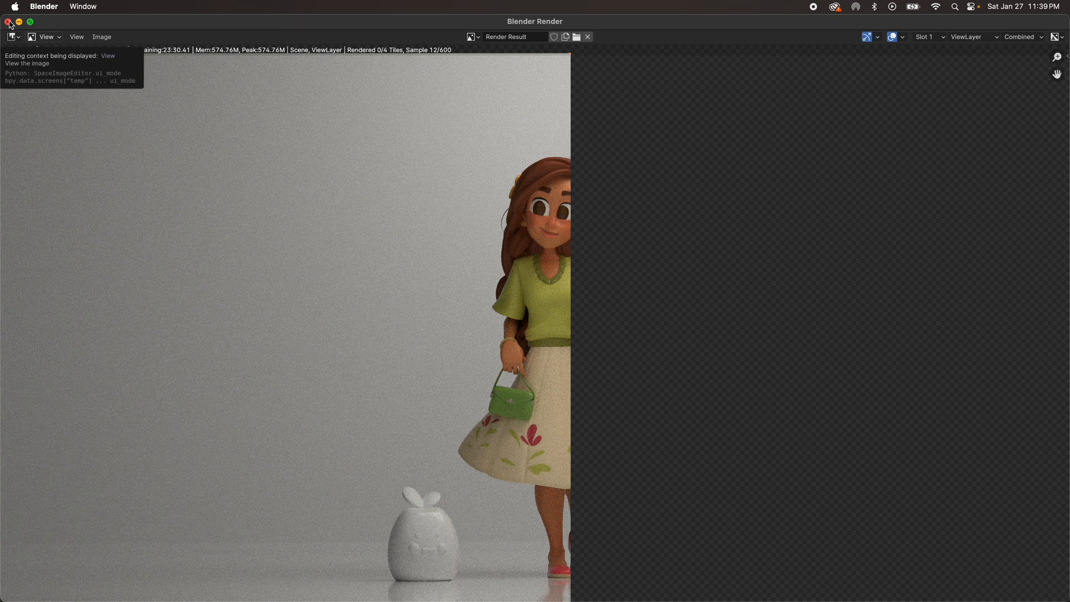